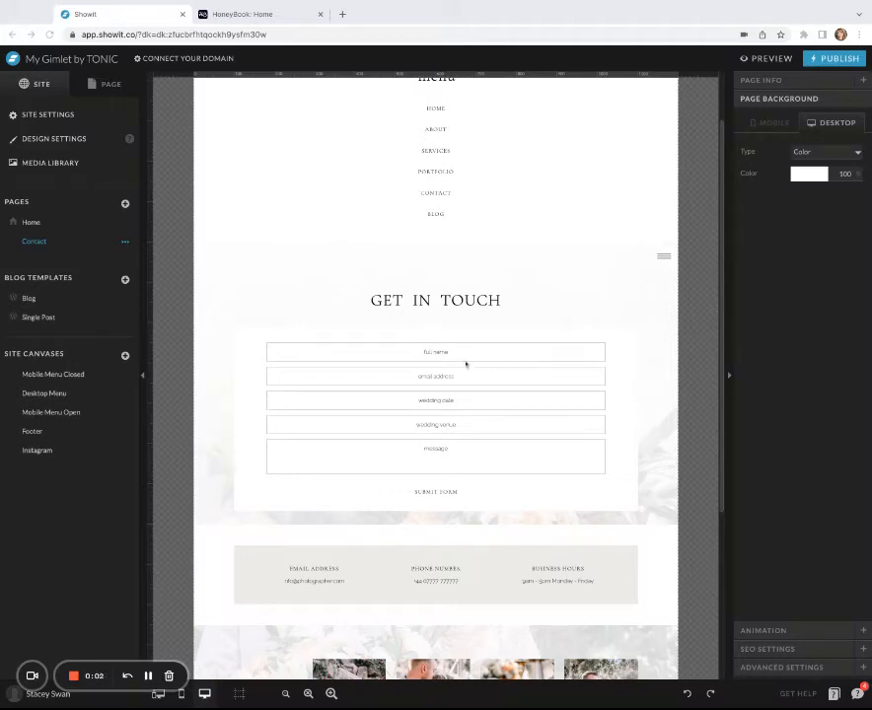
mouse_move(406, 59)
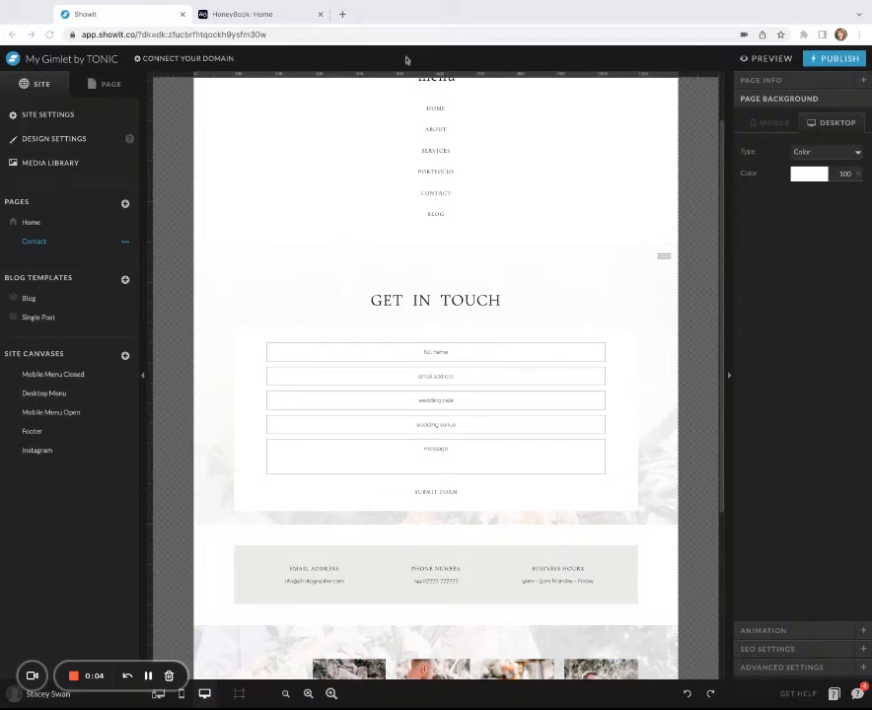
mouse_move(549, 208)
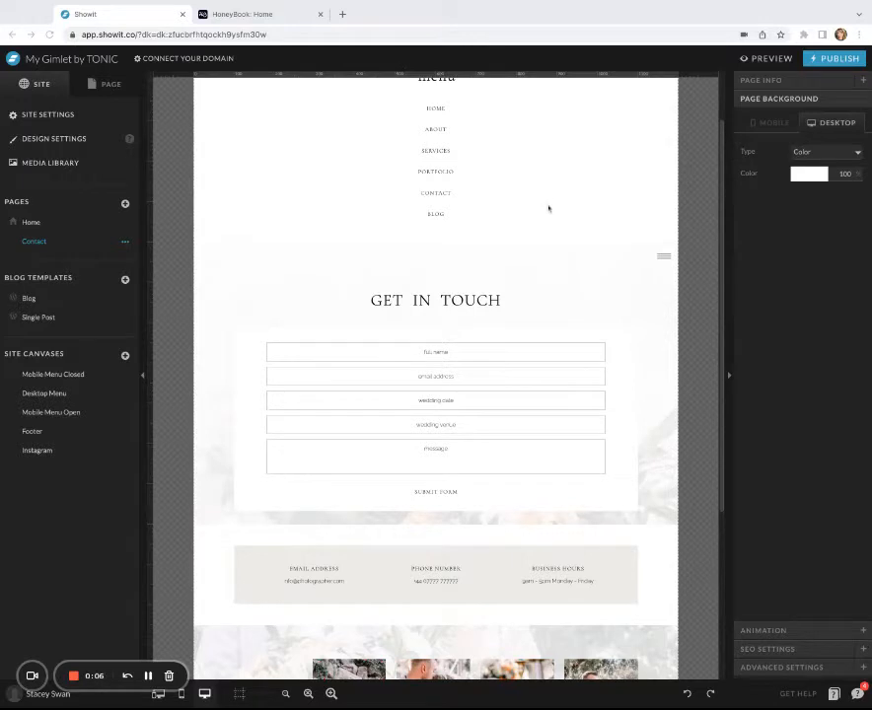
mouse_move(72, 202)
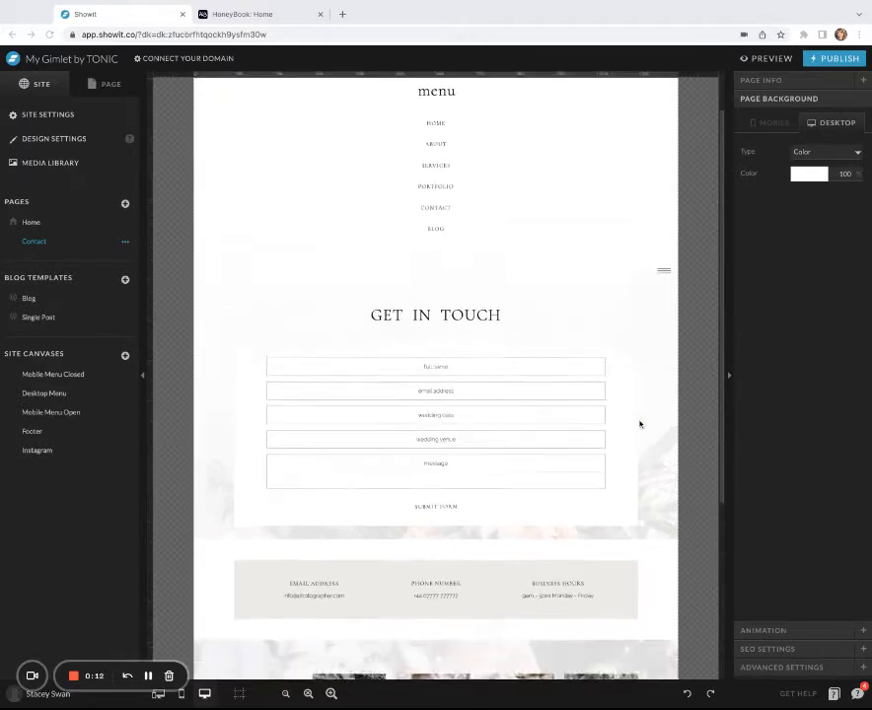
Inspect the existing form's name, date and message fields, then open HoneyBook's Contact Forms templates.
scroll(down, 3)
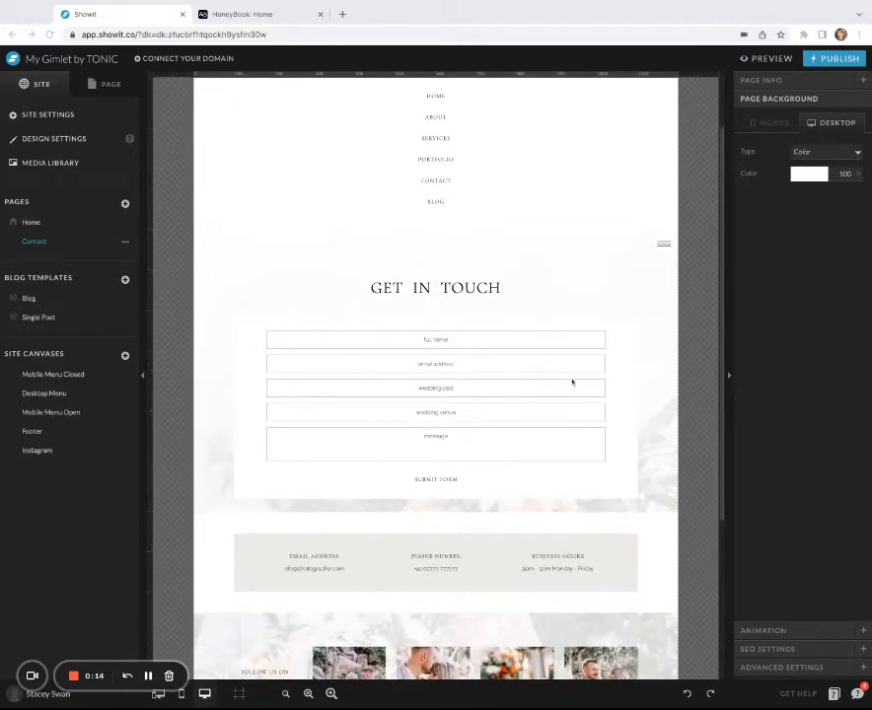
click(435, 338)
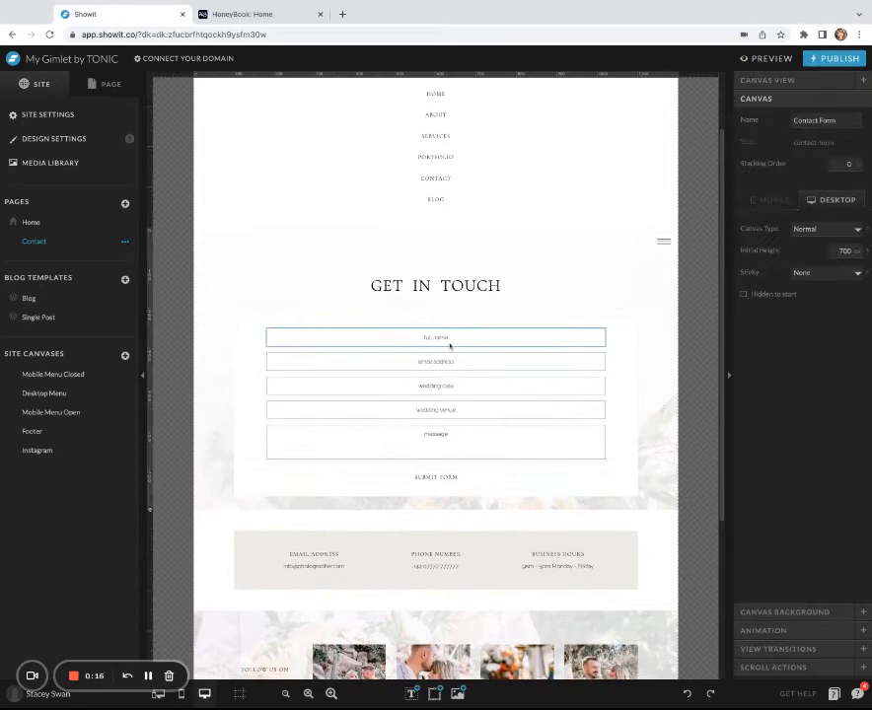
click(435, 385)
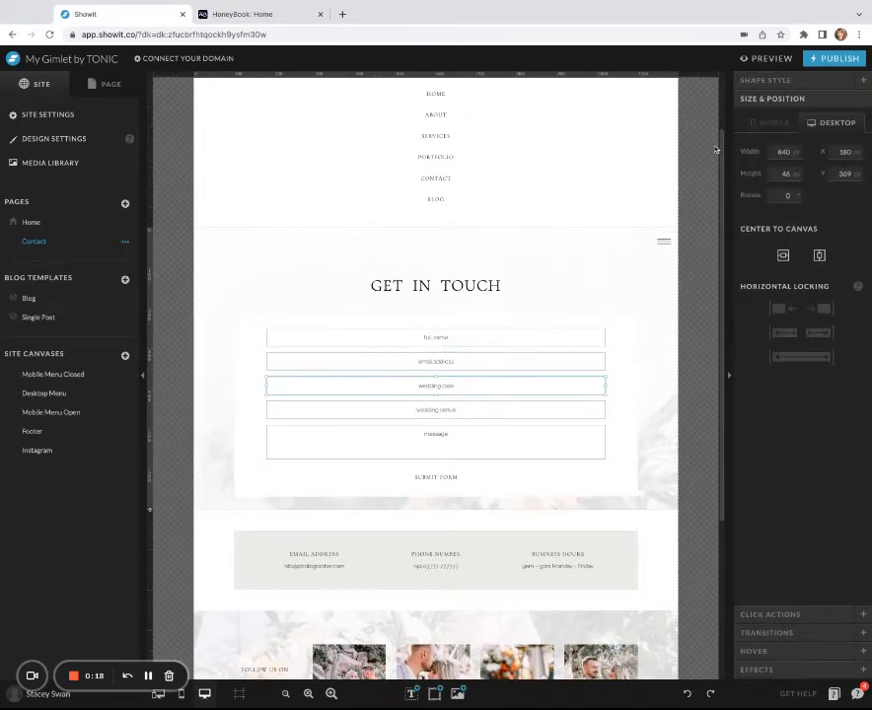
click(435, 441)
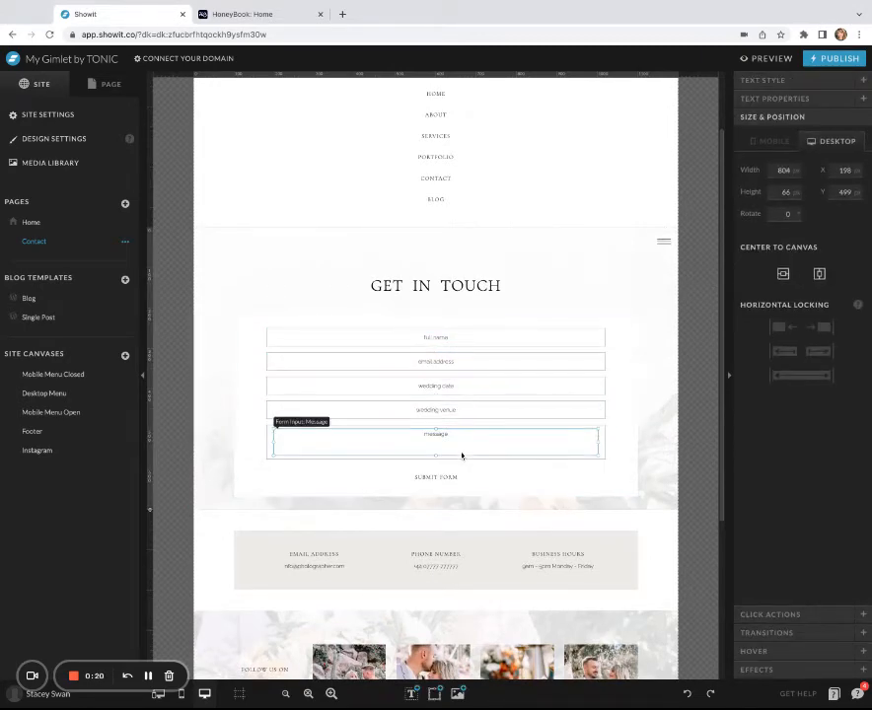
click(435, 361)
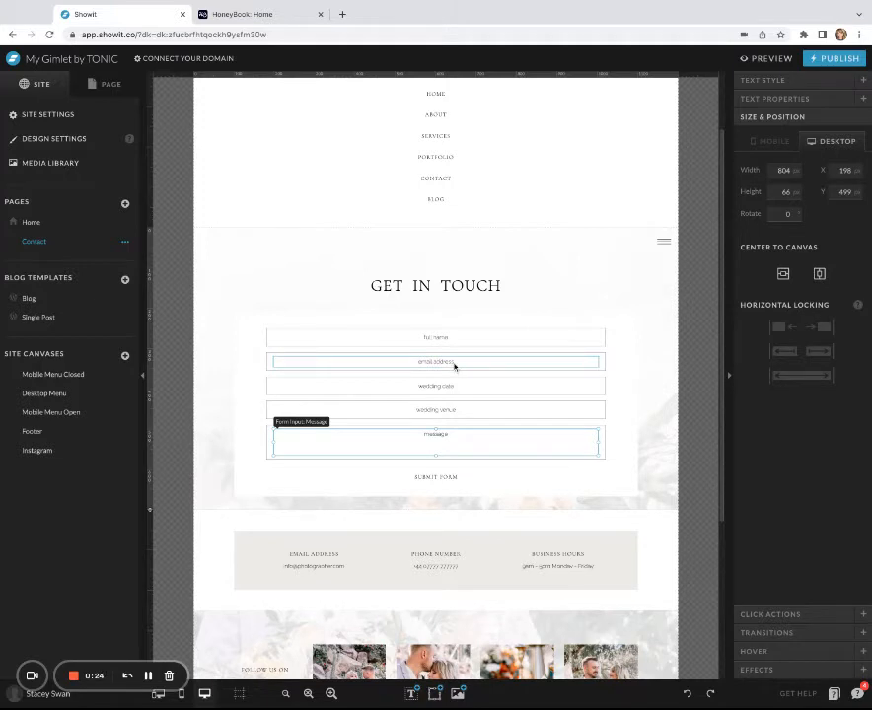
click(435, 337)
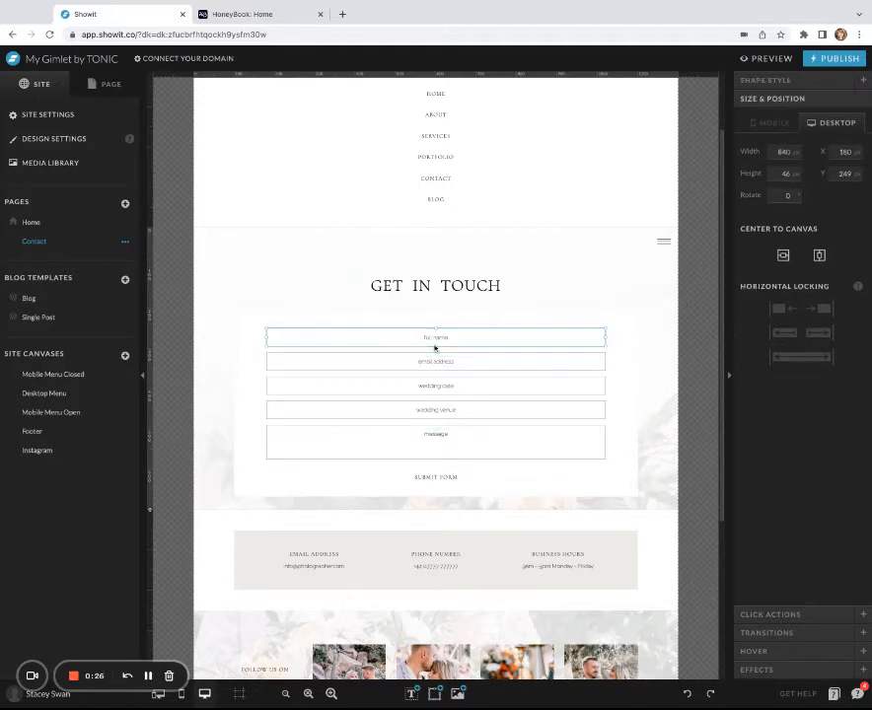
click(435, 441)
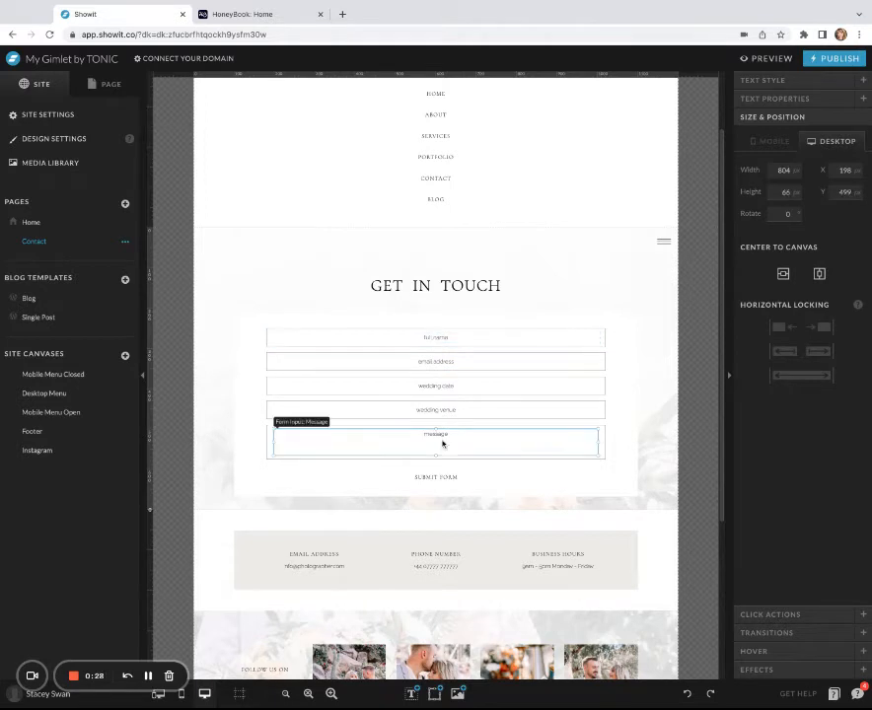
click(435, 476)
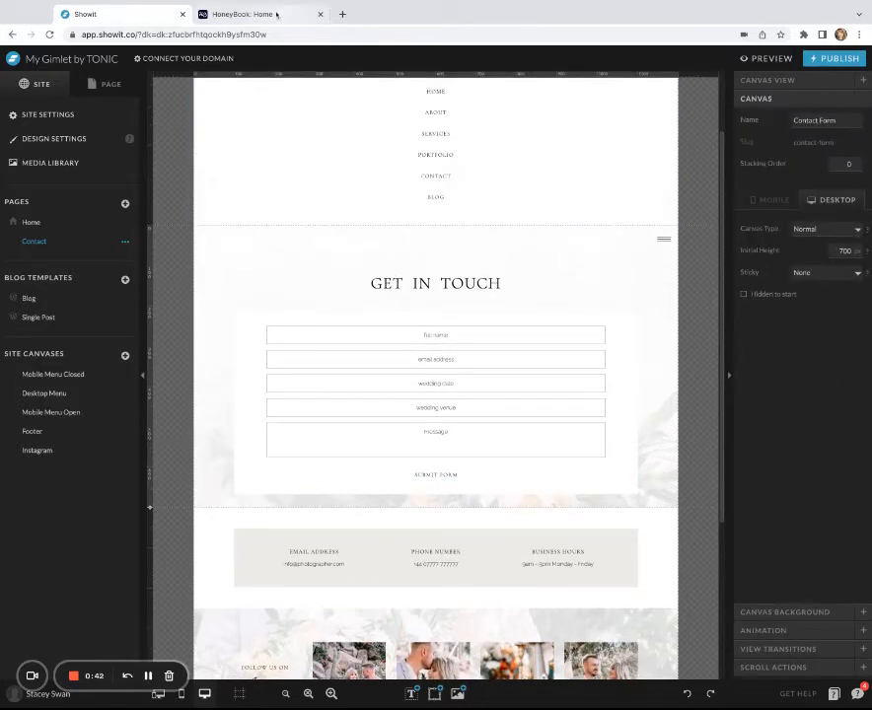
click(261, 14)
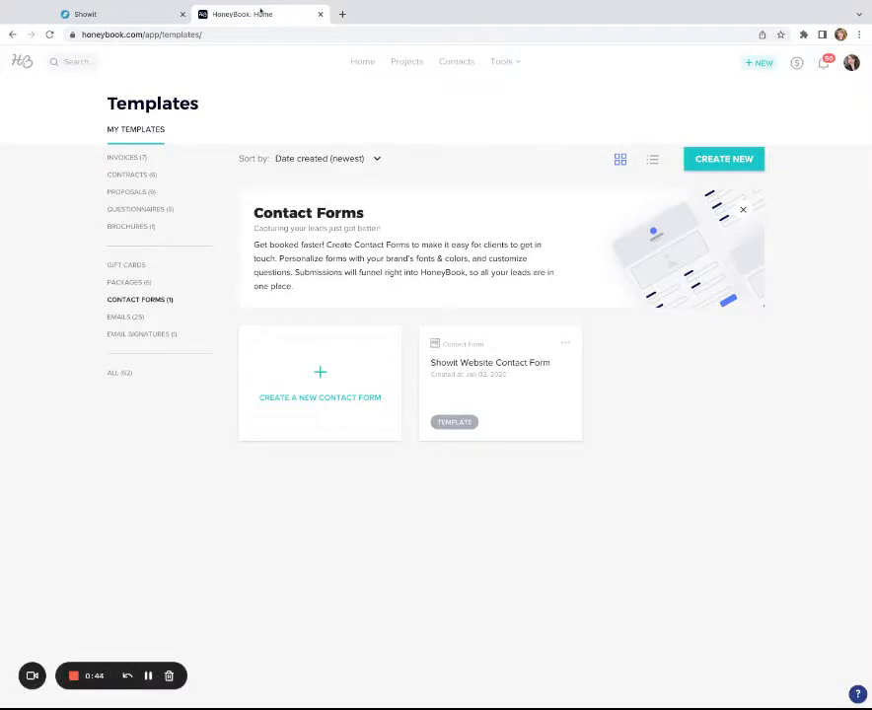
mouse_move(468, 56)
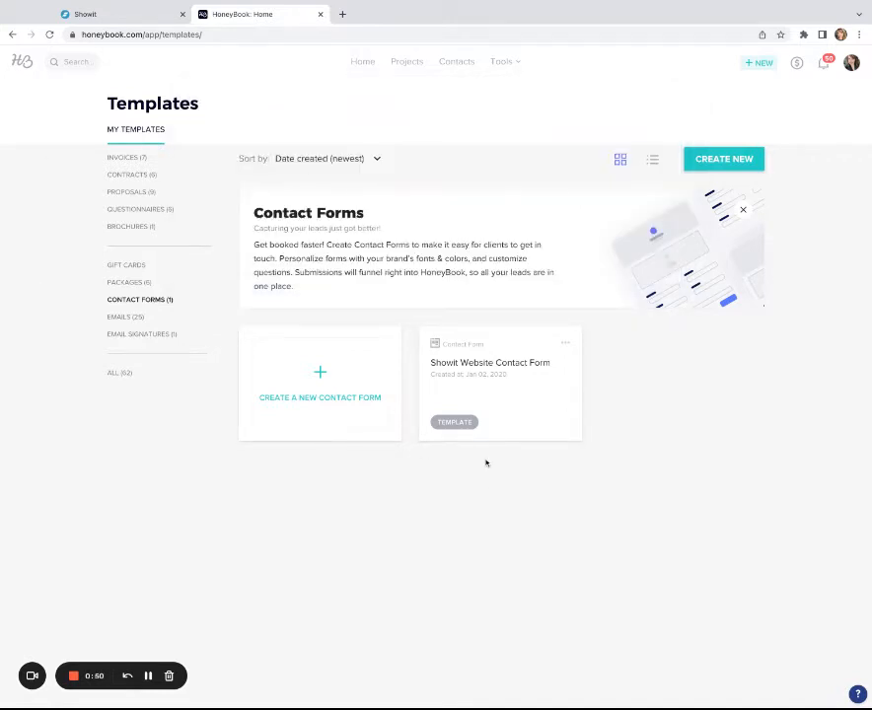
mouse_move(106, 301)
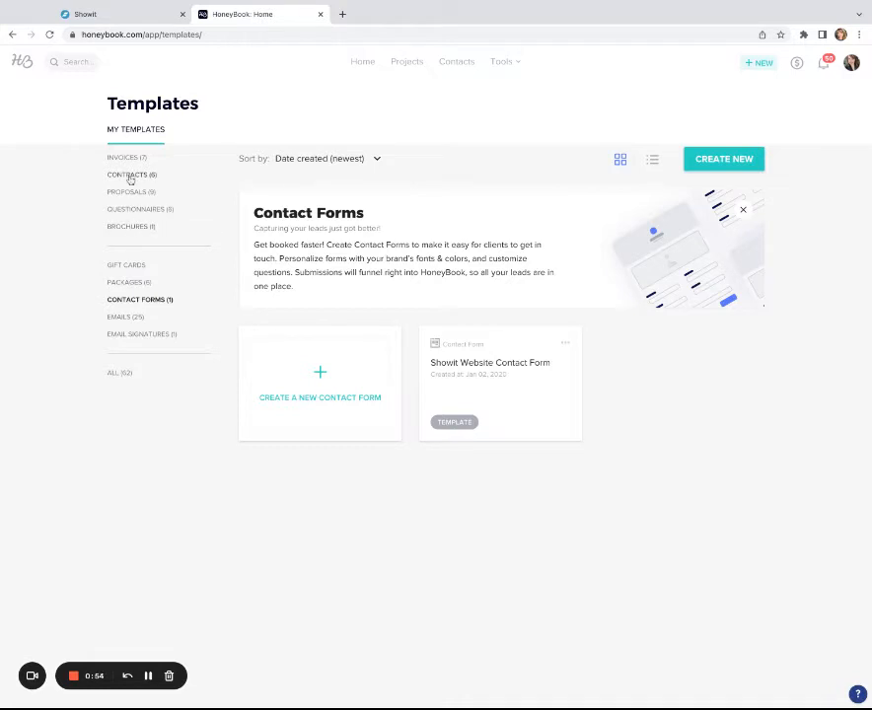
mouse_move(572, 397)
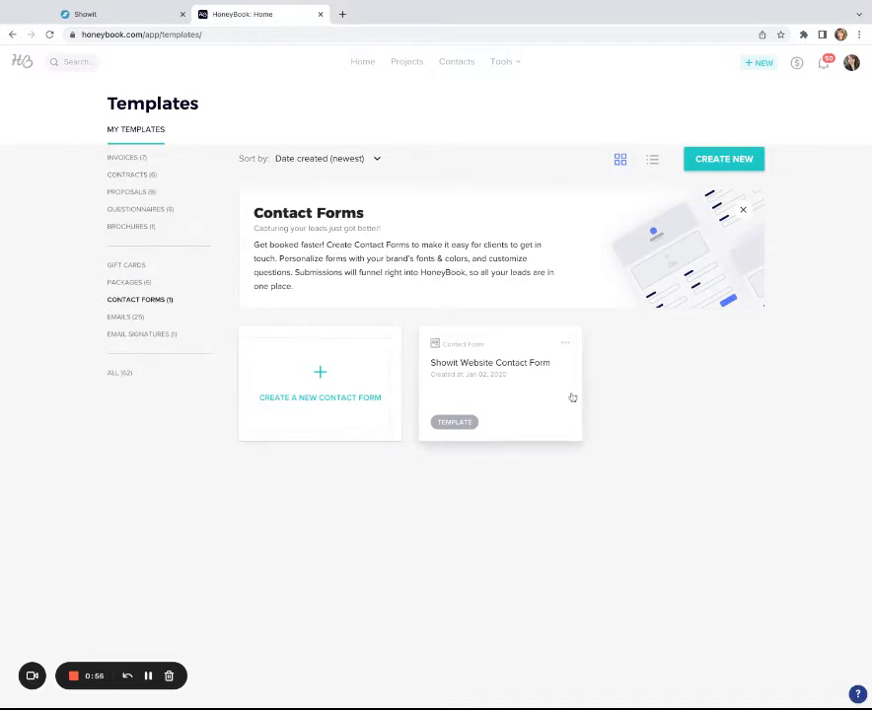
mouse_move(565, 446)
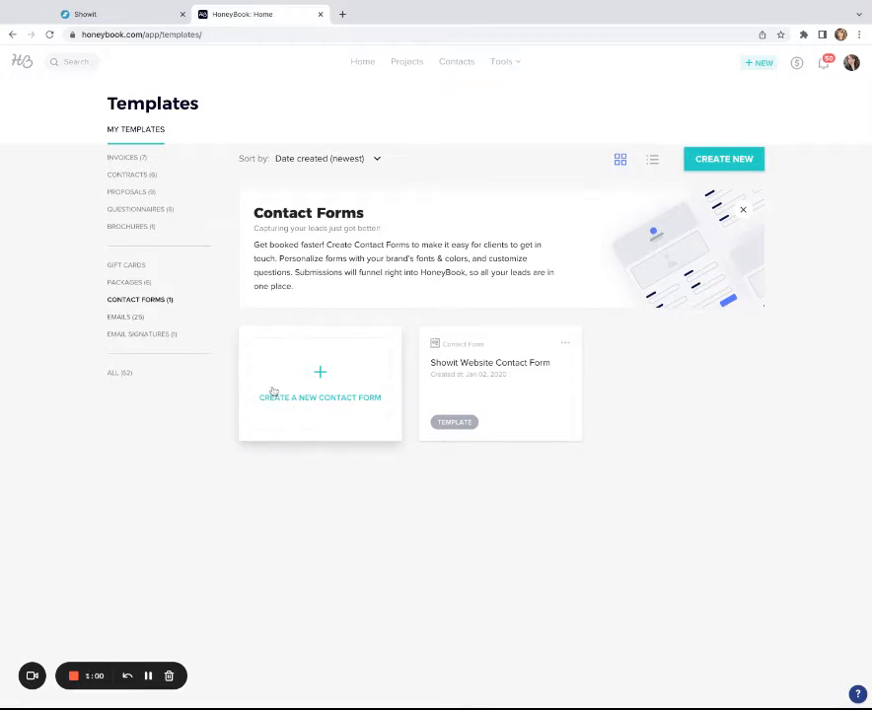
mouse_move(355, 392)
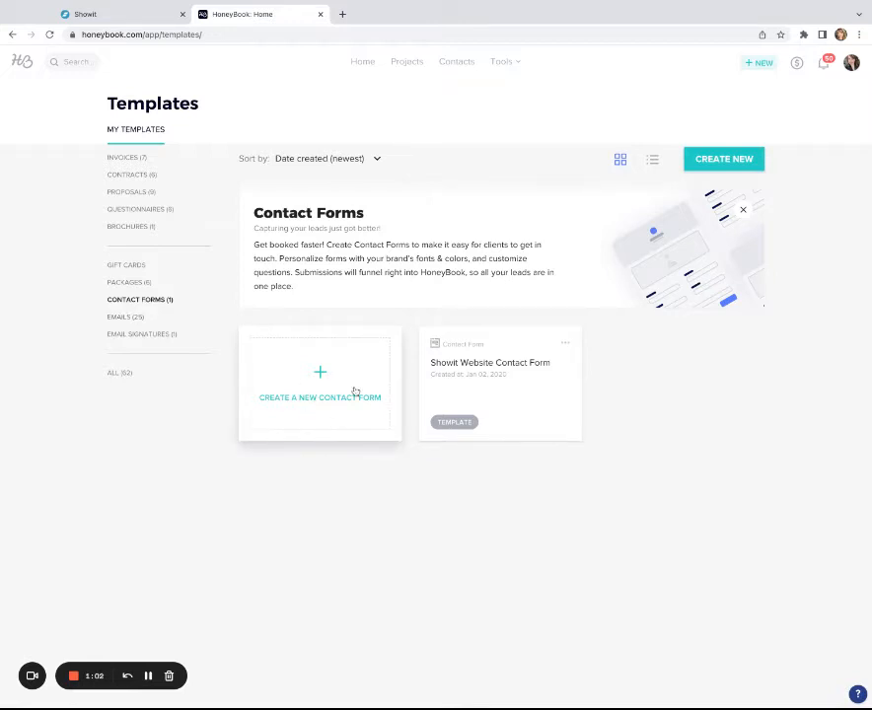
mouse_move(320, 380)
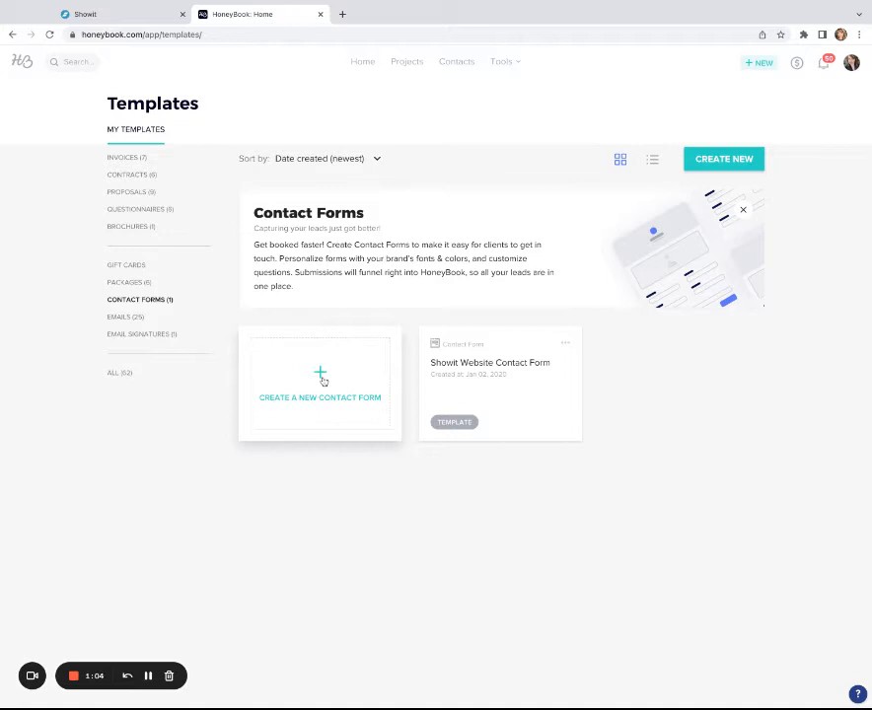
Create a new contact form and scroll through its default Full name, Email and Project date fields.
click(319, 385)
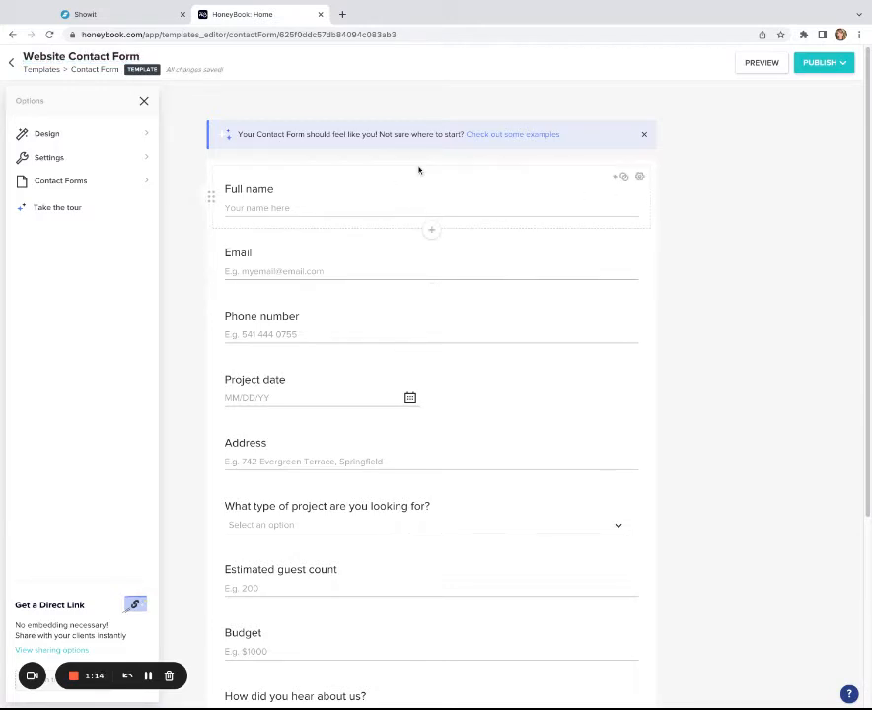
scroll(down, 3)
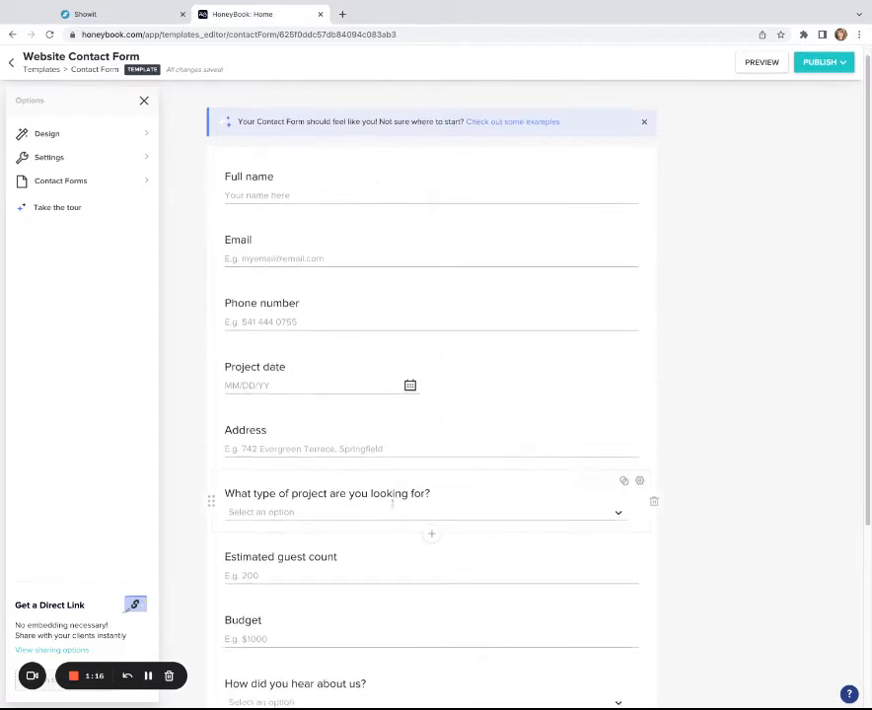
scroll(down, 3)
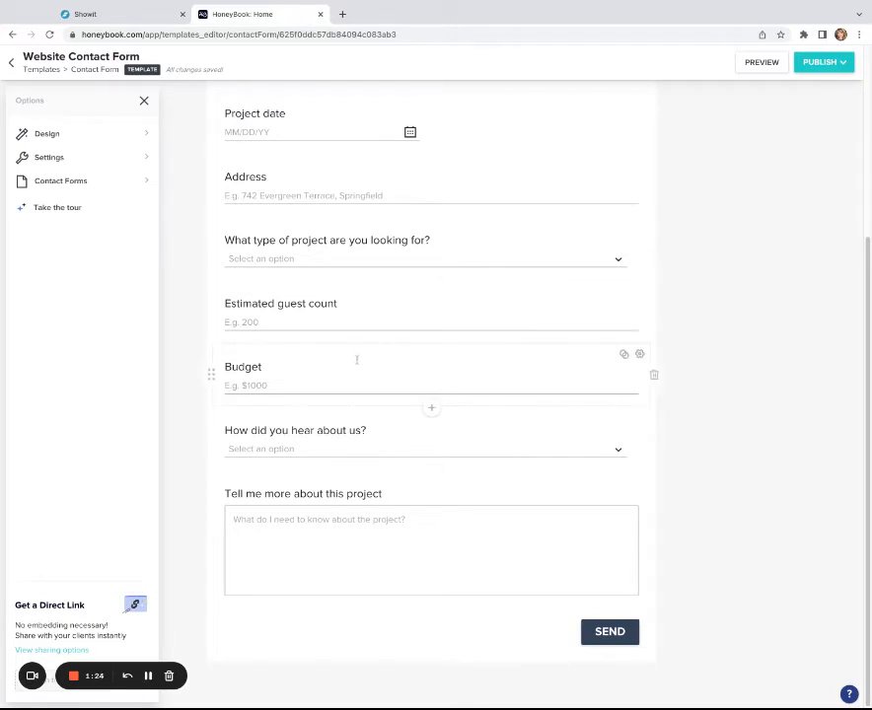
scroll(up, 3)
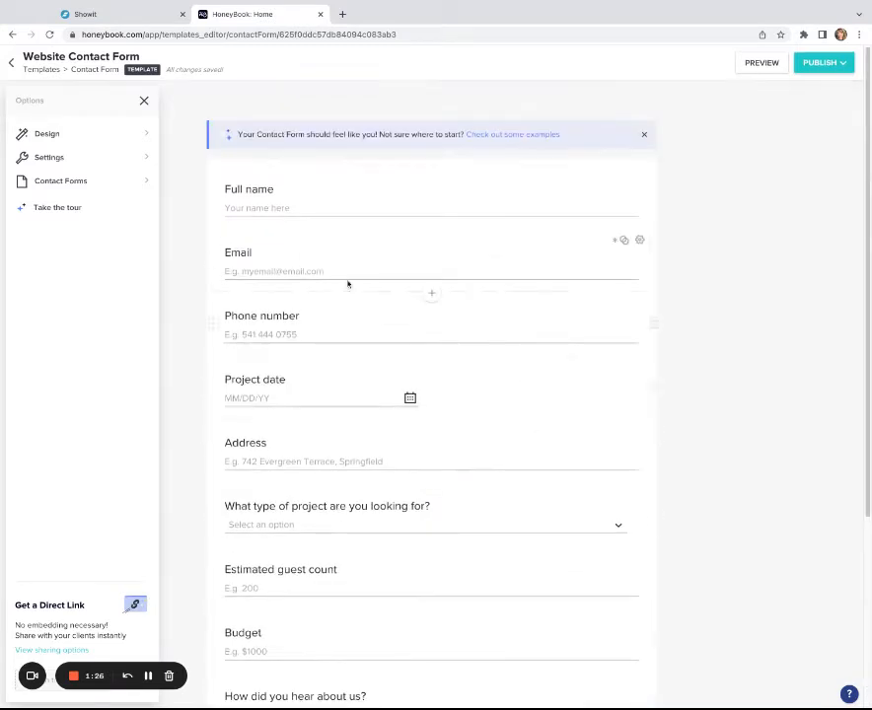
mouse_move(364, 338)
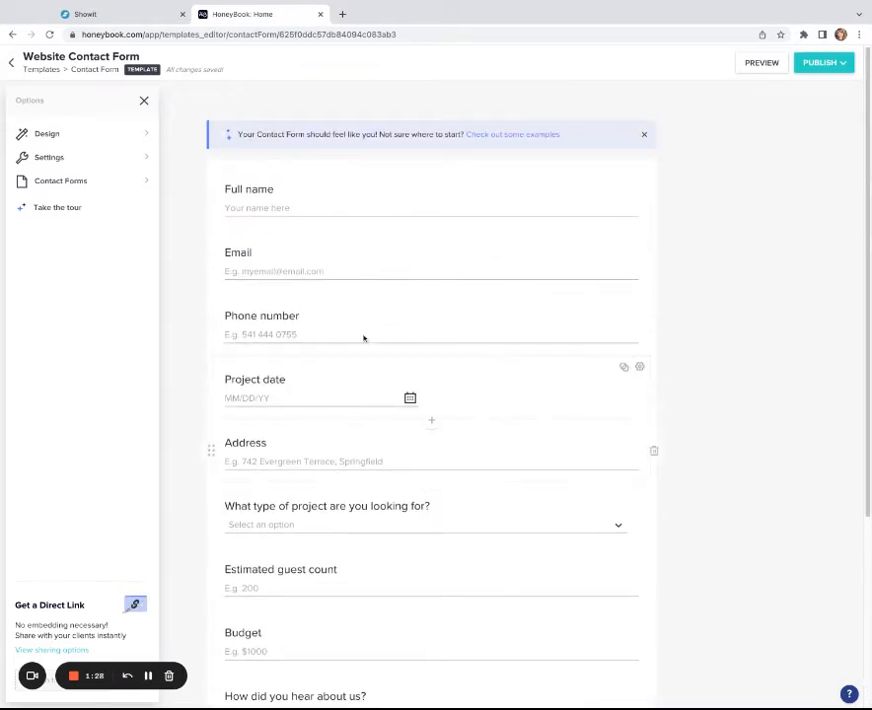
scroll(down, 3)
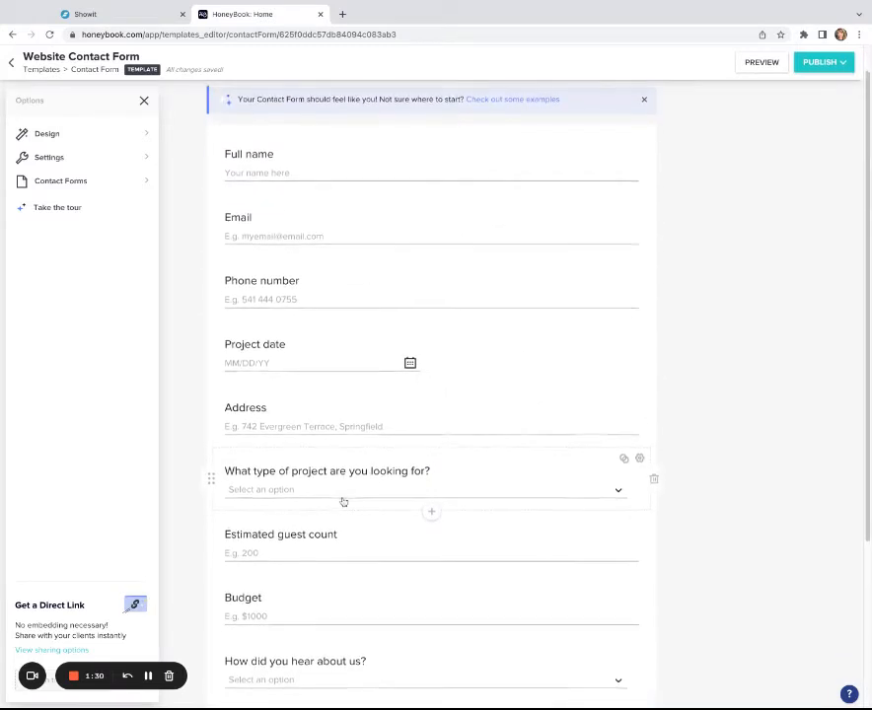
scroll(down, 3)
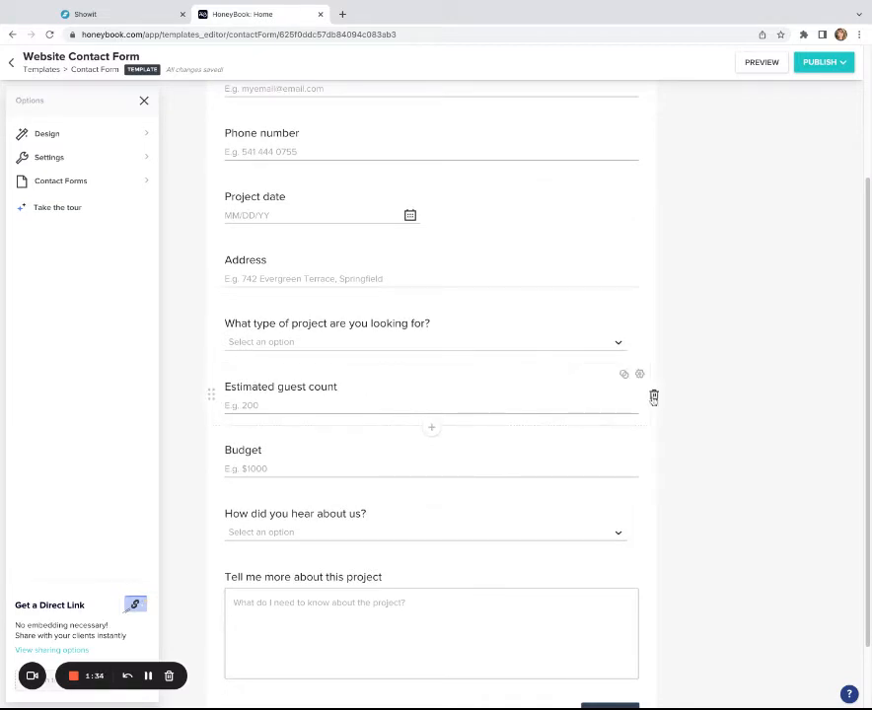
Review the 'How did you hear about us?' dropdown options, then delete the Address and Project date questions.
click(654, 398)
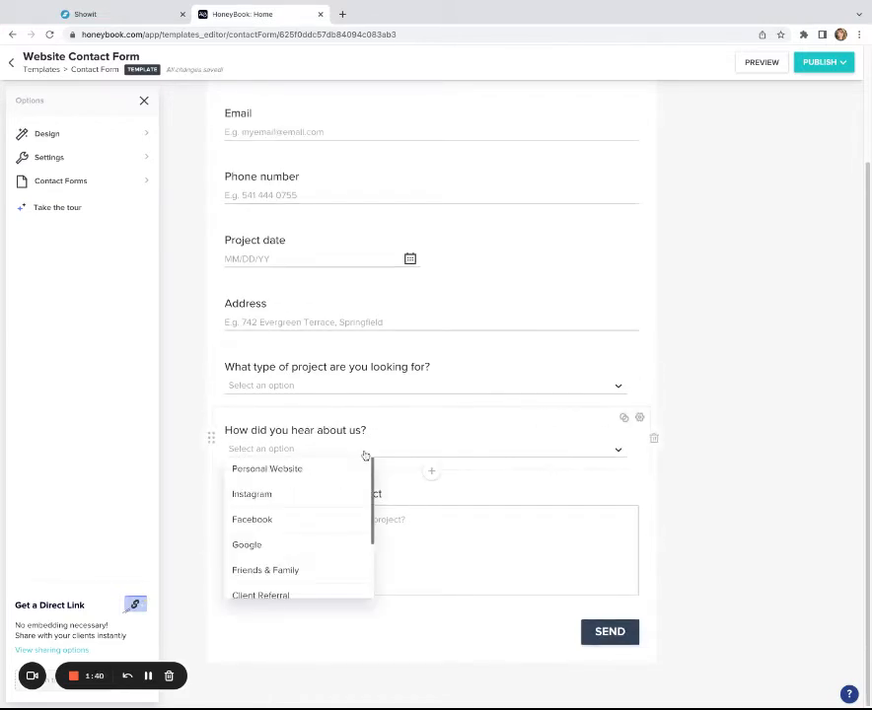
scroll(down, 3)
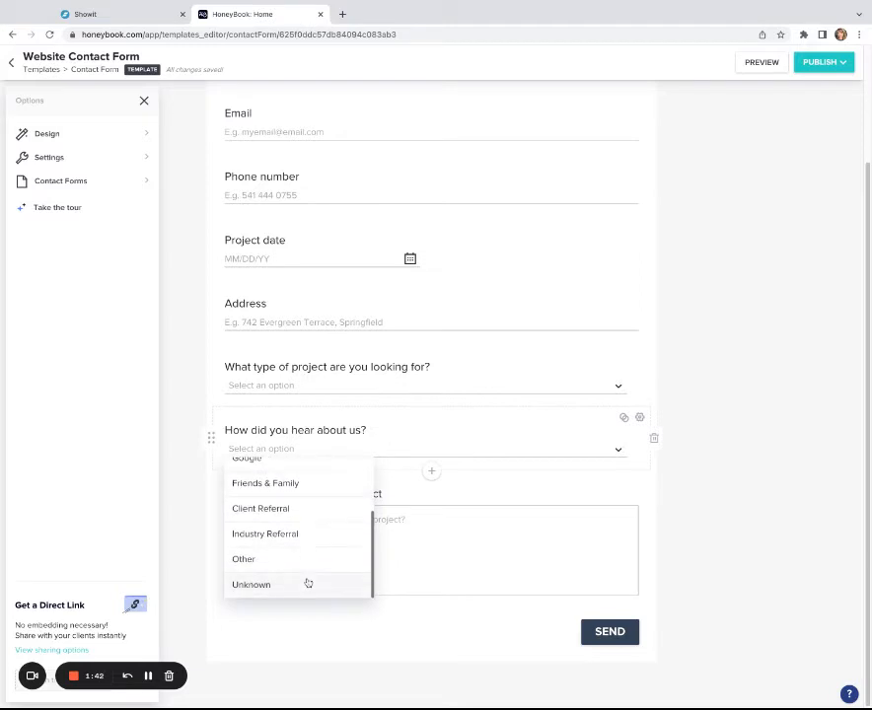
scroll(up, 3)
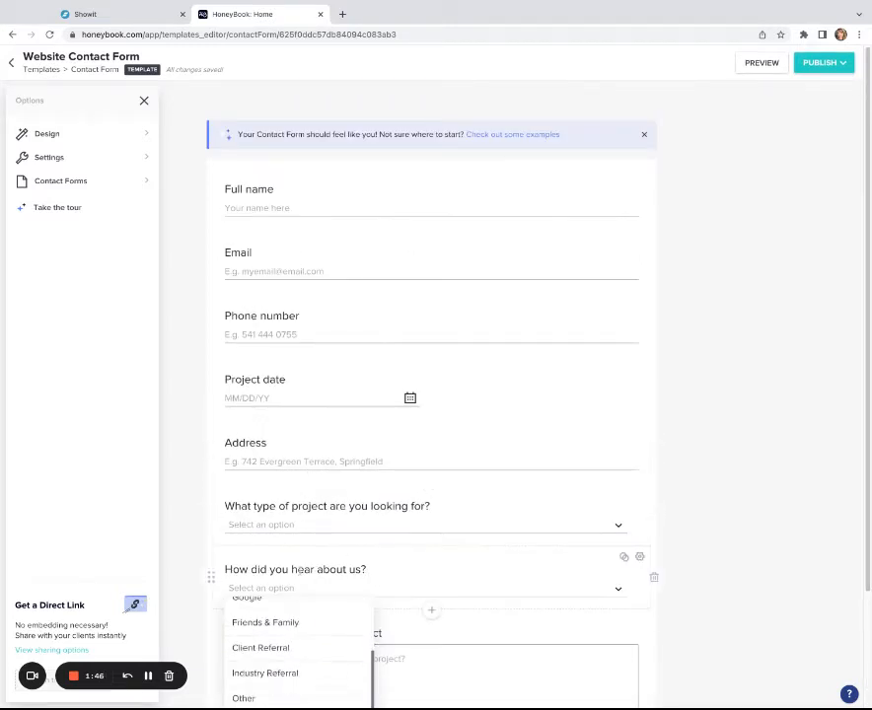
click(639, 515)
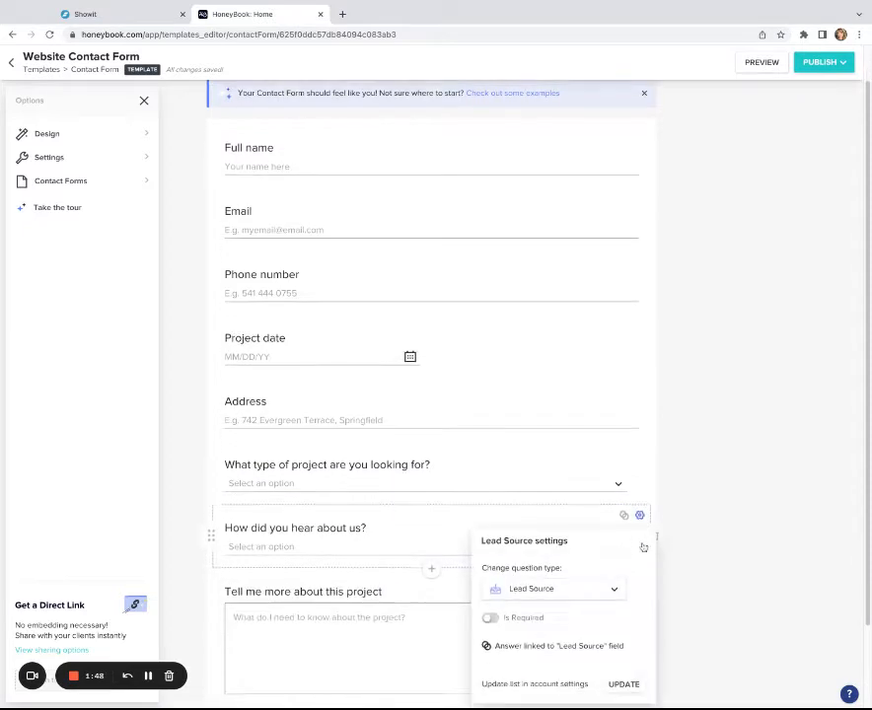
scroll(down, 3)
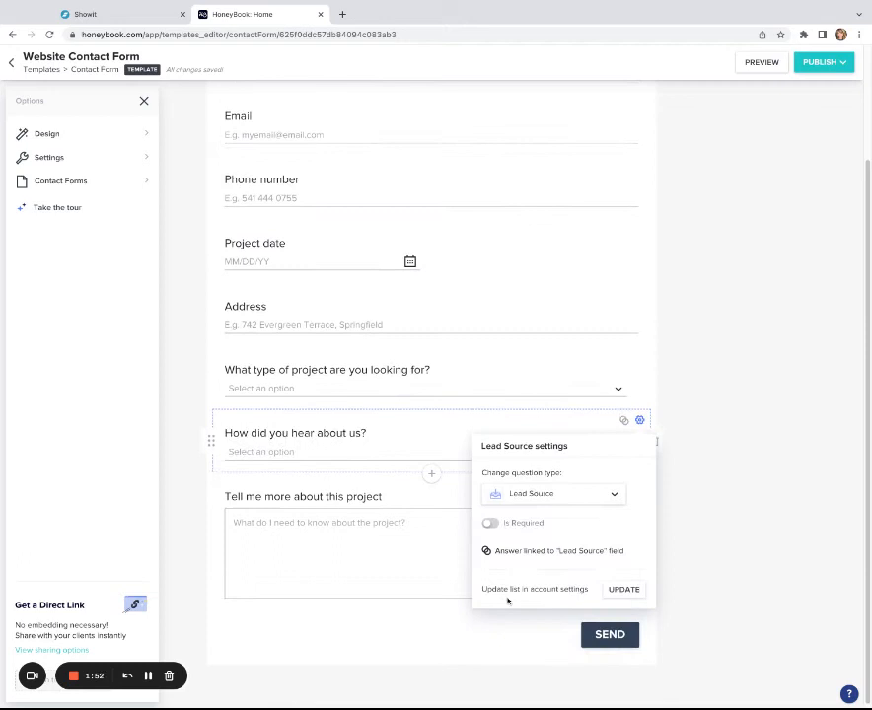
click(699, 437)
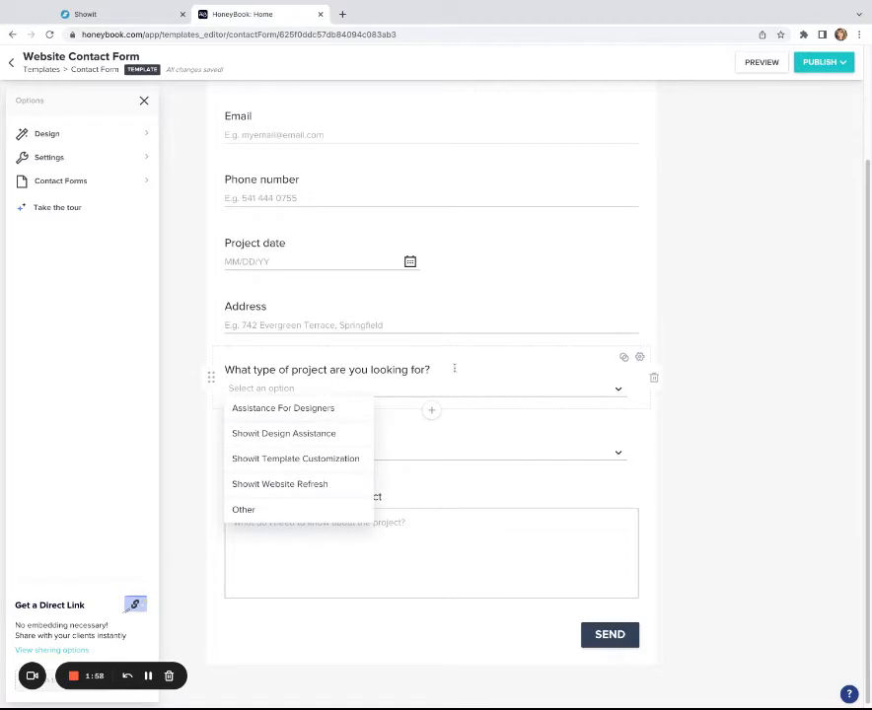
click(506, 400)
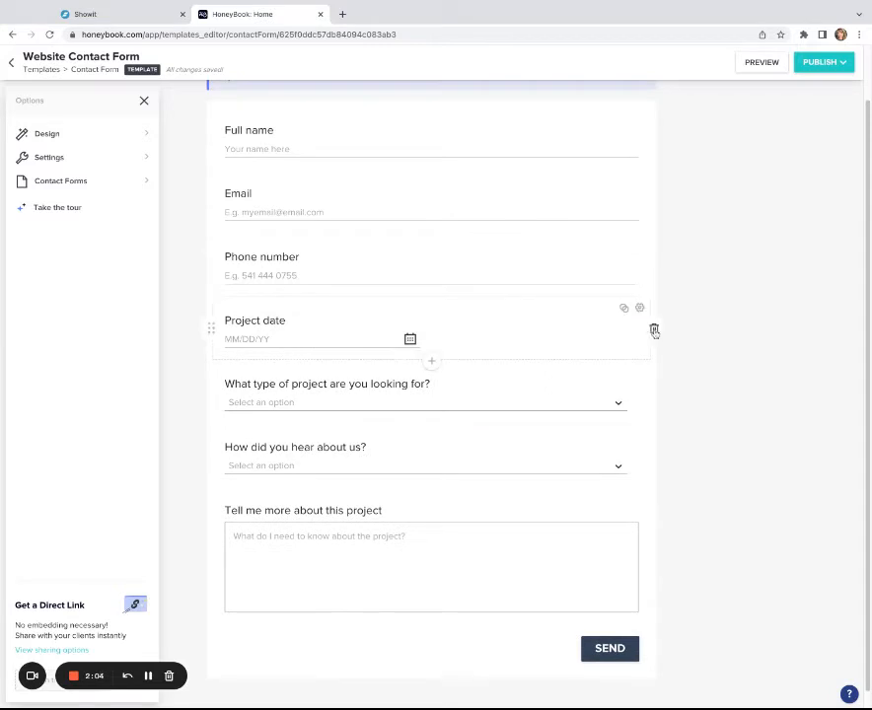
click(654, 330)
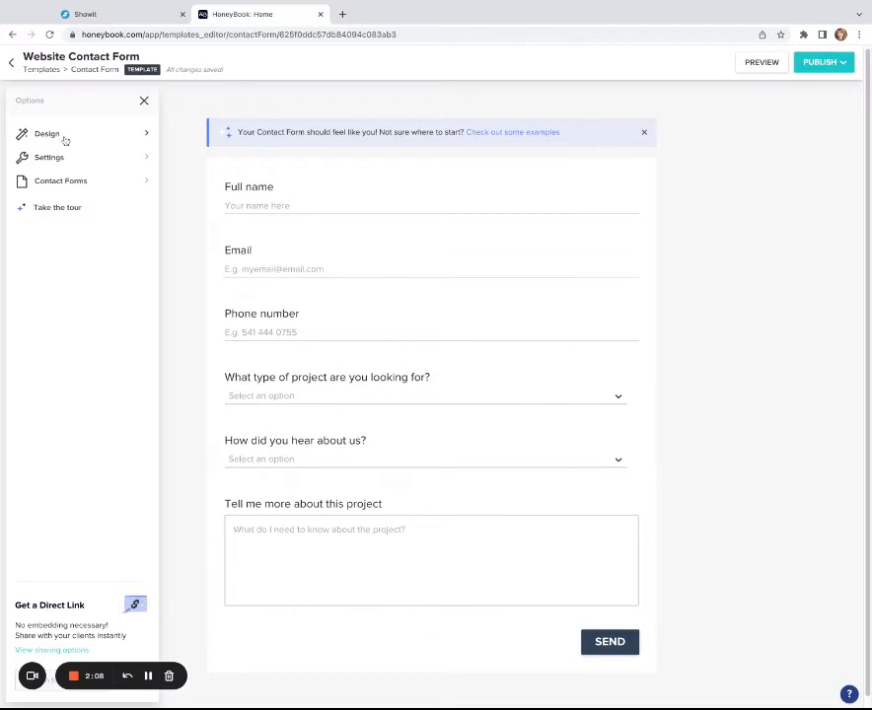
In Design > Colors, try blue text, revert to black, and set a transparent form background.
click(47, 133)
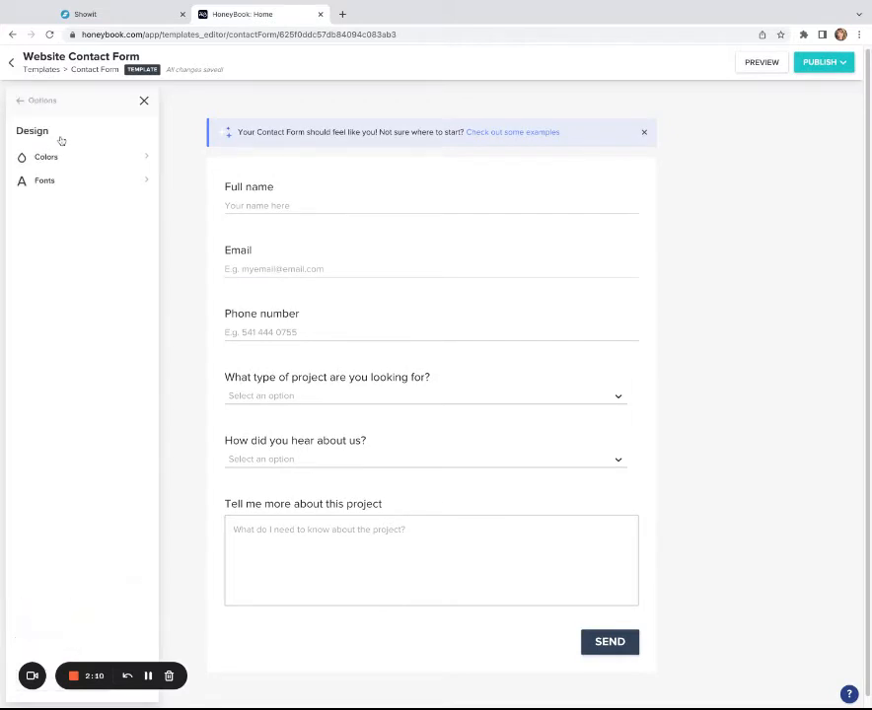
click(46, 157)
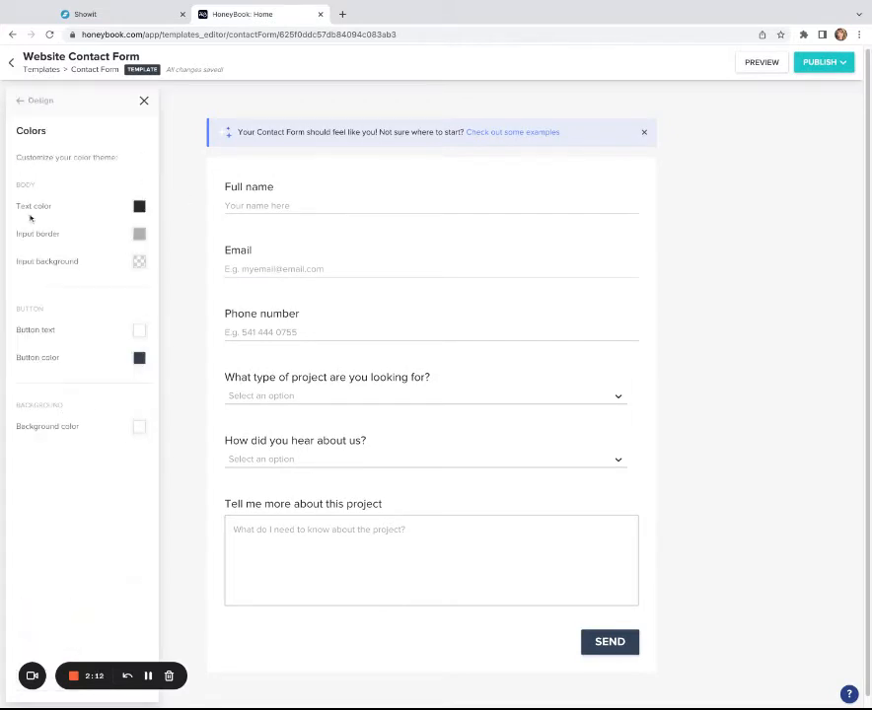
click(139, 206)
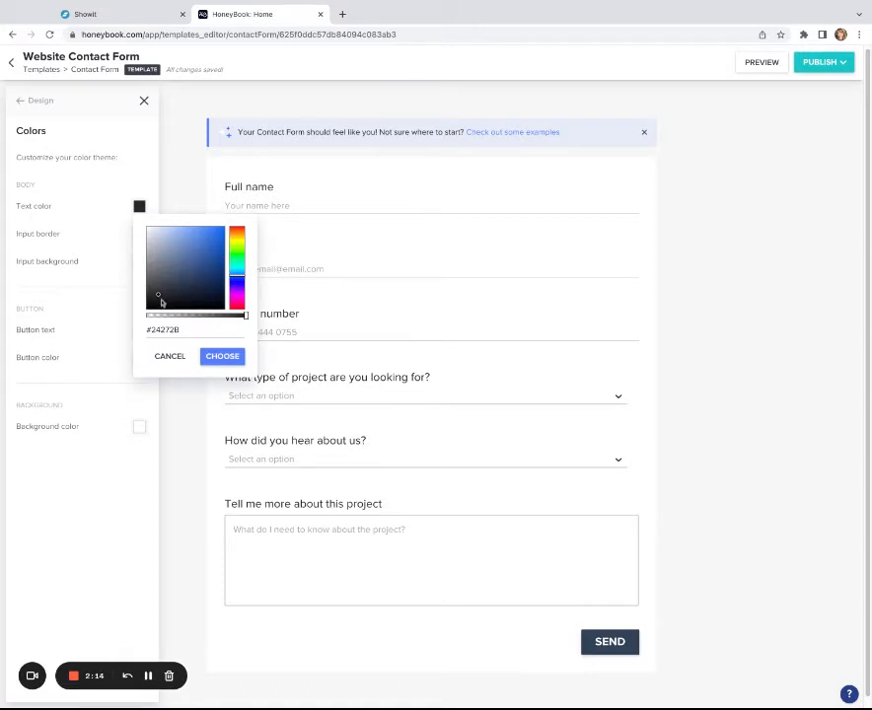
click(200, 235)
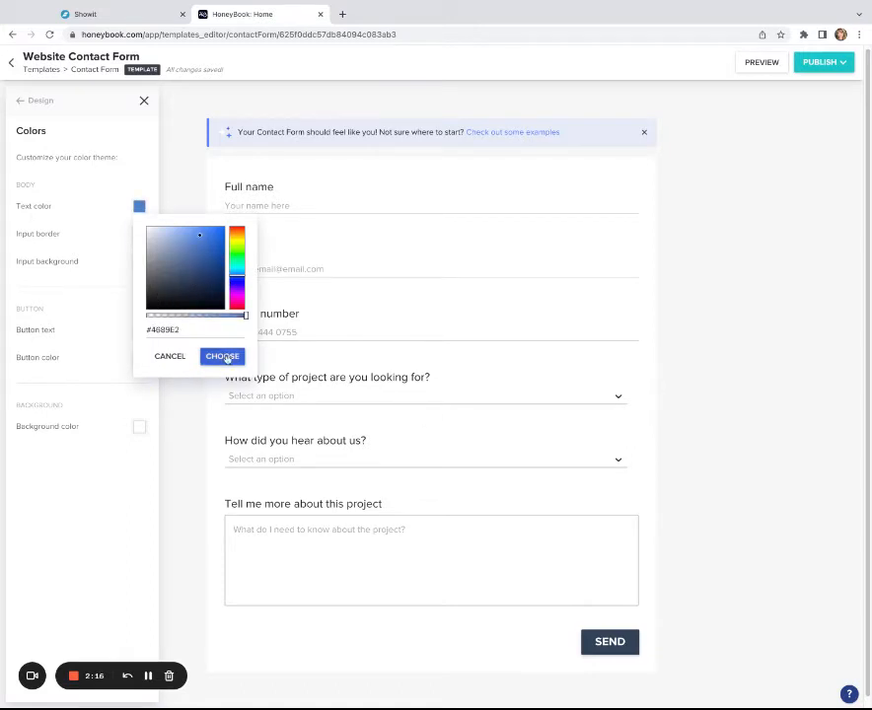
click(222, 357)
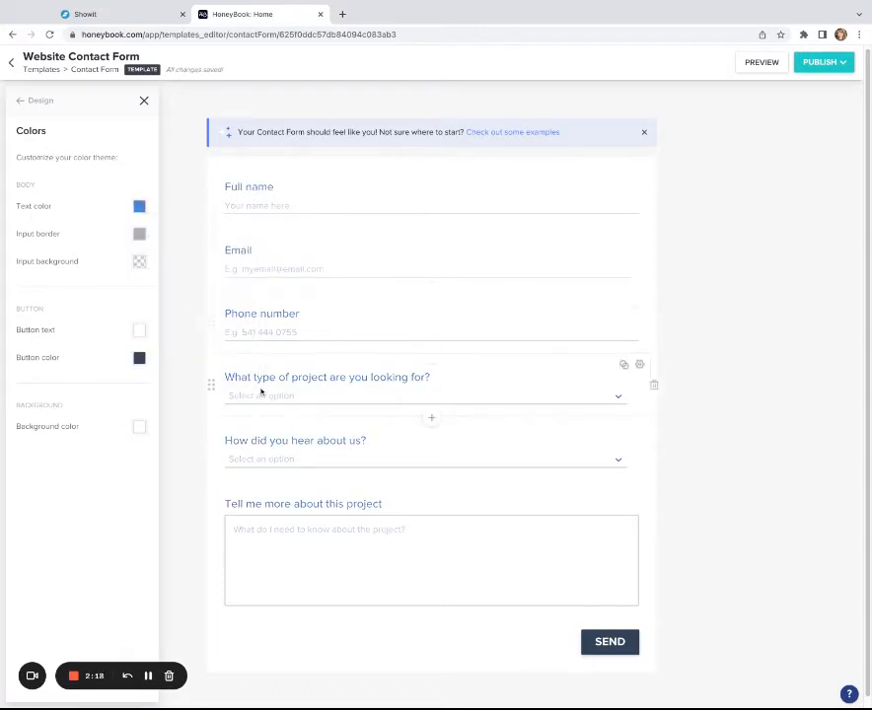
click(139, 205)
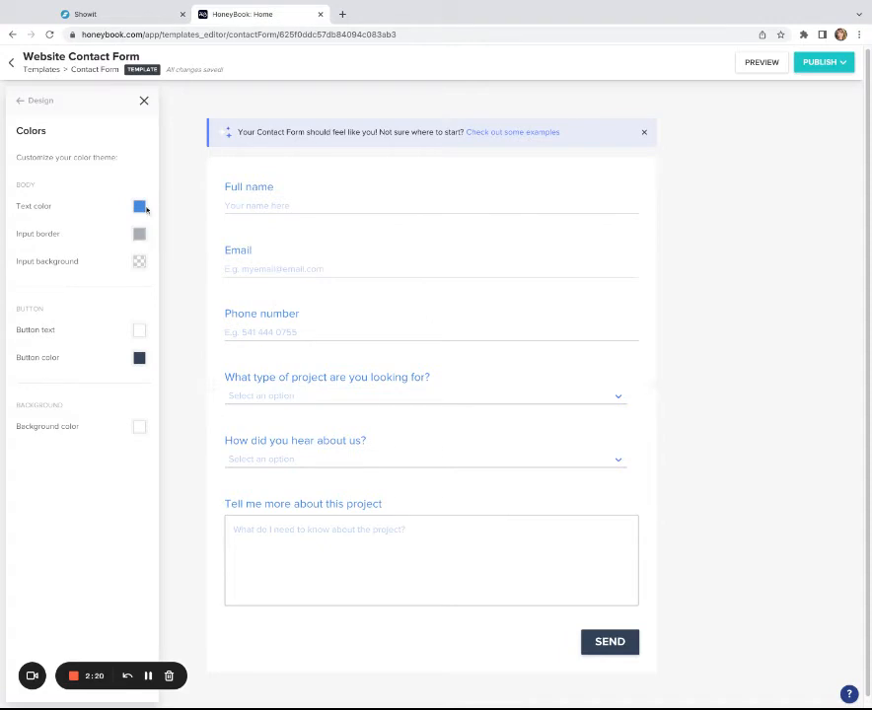
click(139, 206)
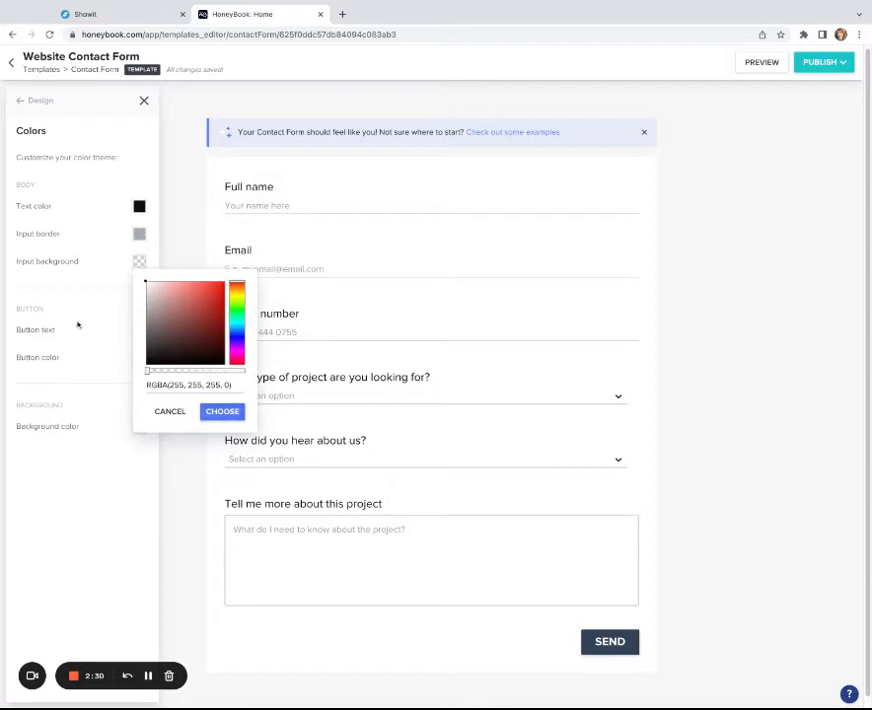
click(222, 411)
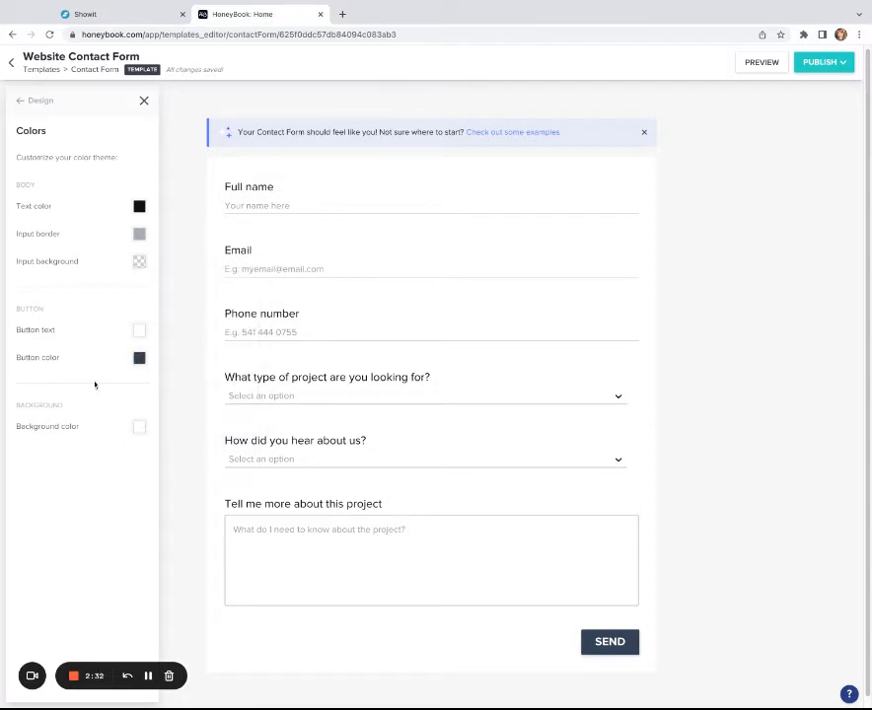
click(139, 426)
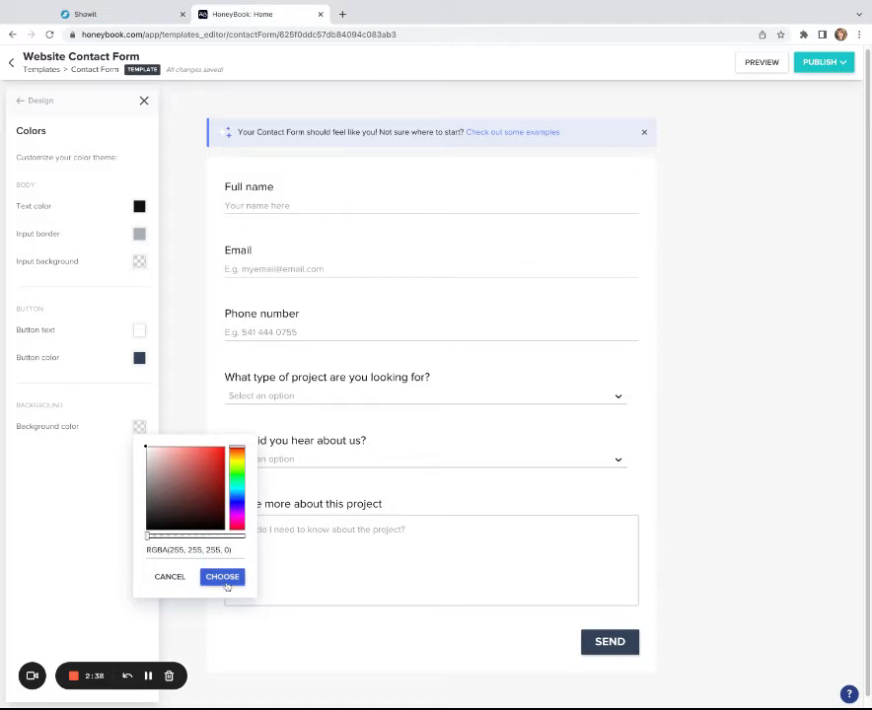
click(221, 576)
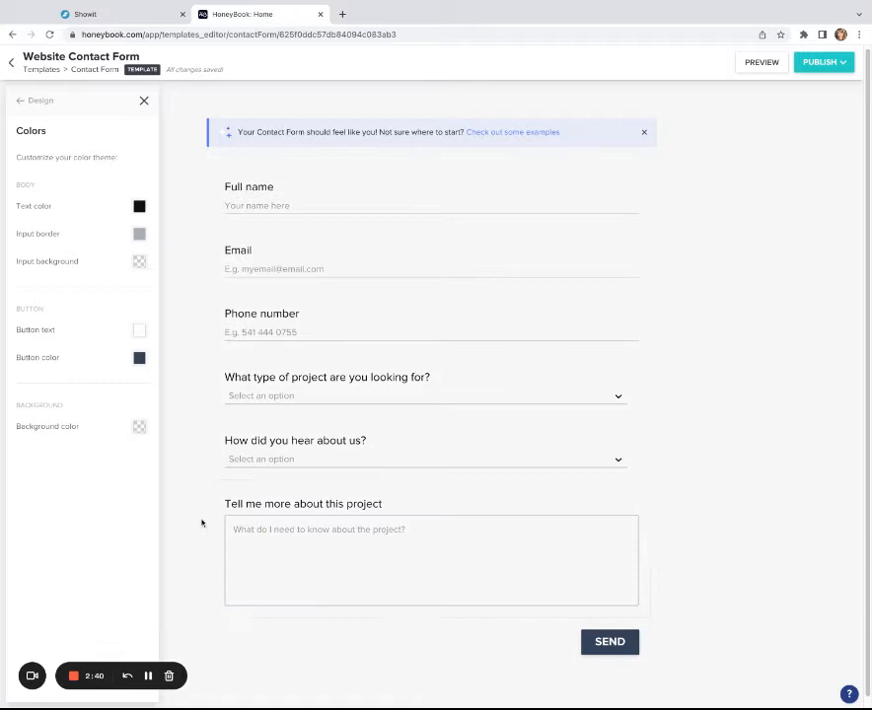
mouse_move(61, 96)
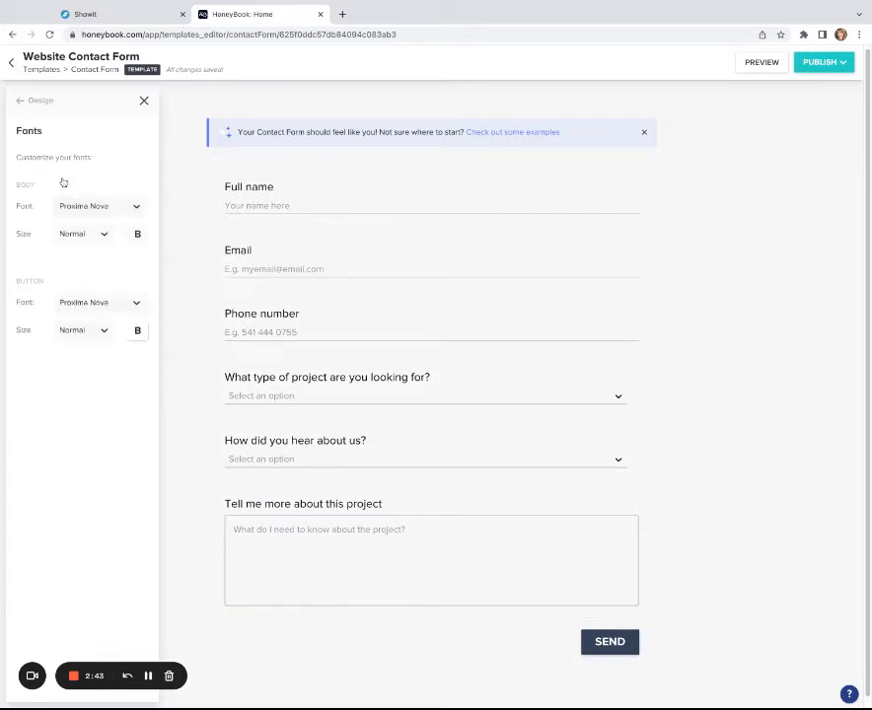
Replace the Proxima Nova body font with Spectral and return to the main form options.
click(99, 206)
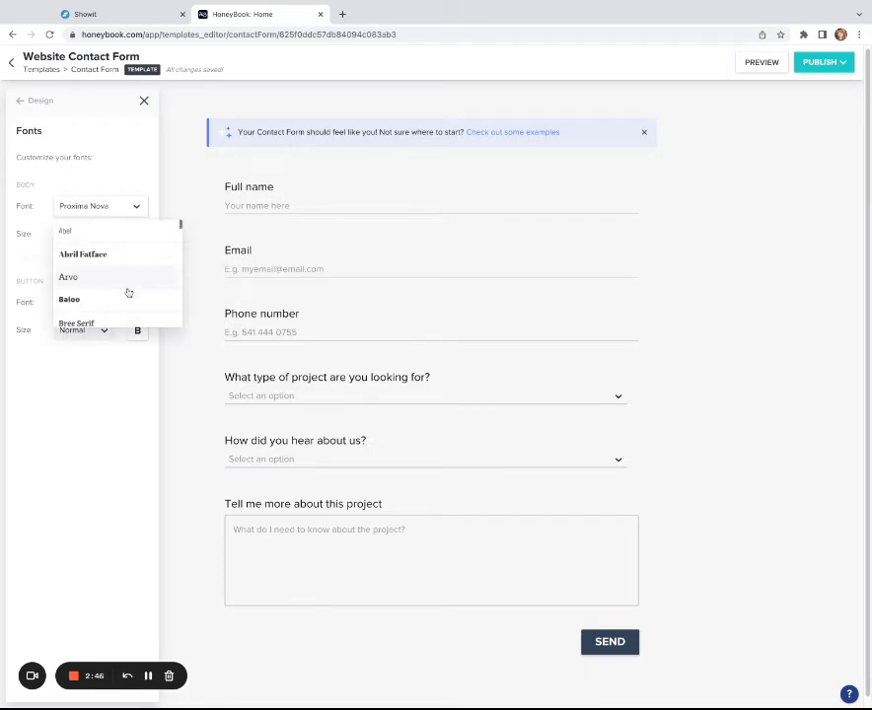
scroll(down, 3)
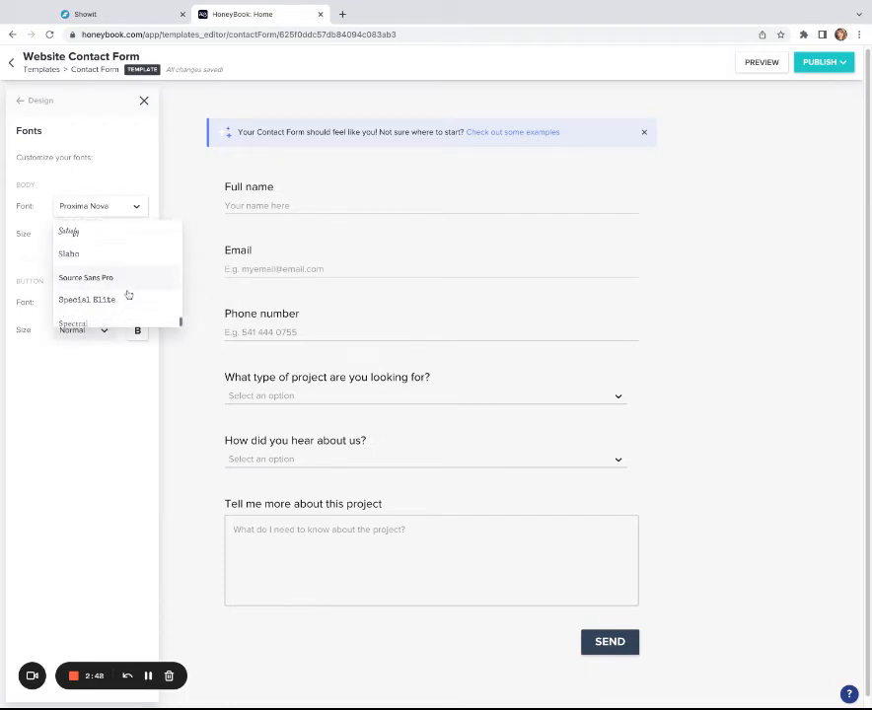
click(74, 324)
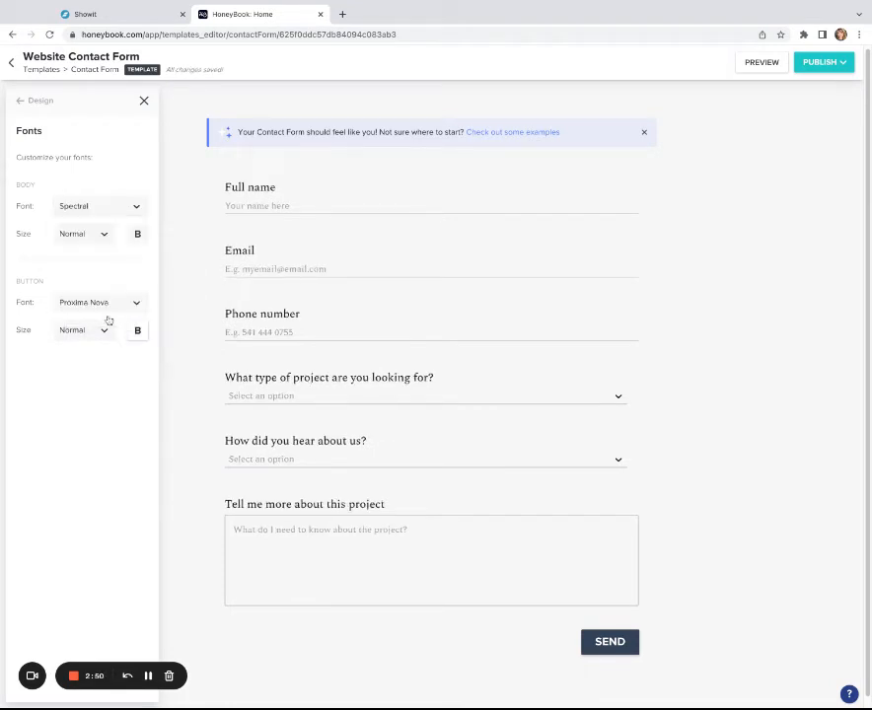
click(99, 207)
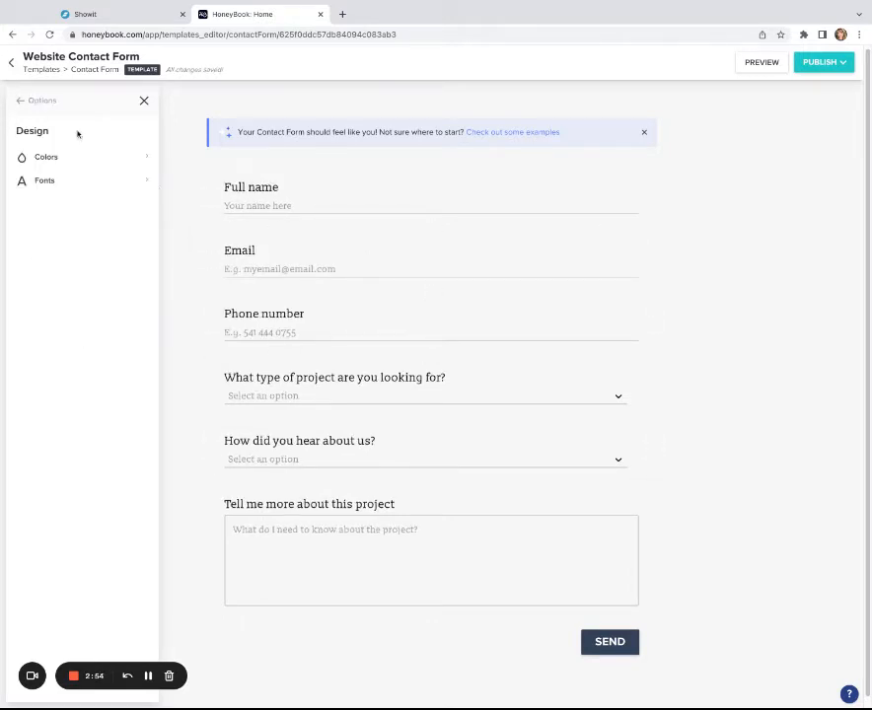
click(20, 100)
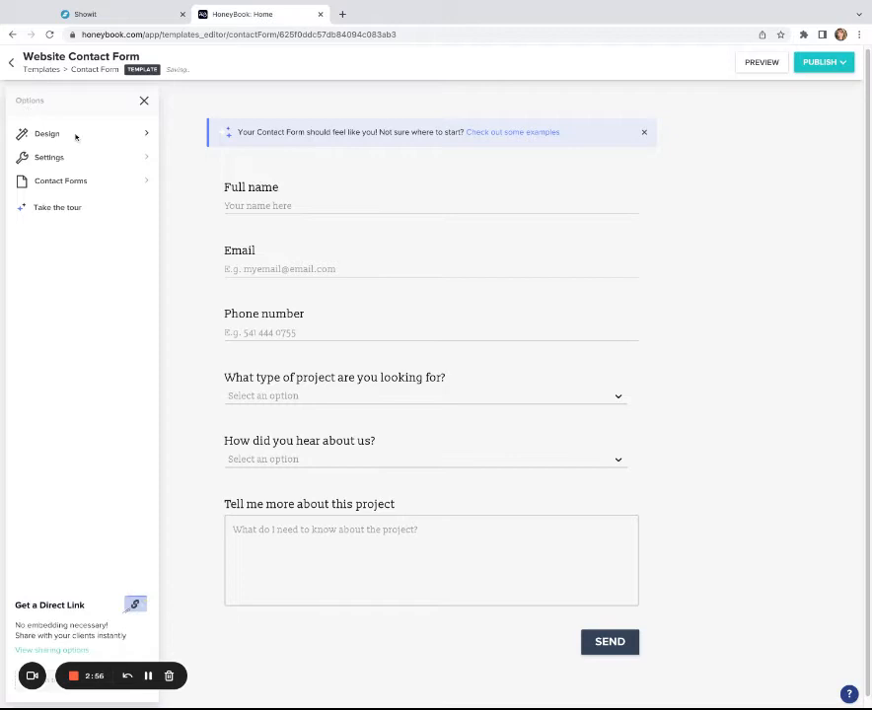
Check the after-submission redirect options in the form settings, then publish the Website Contact Form.
click(49, 157)
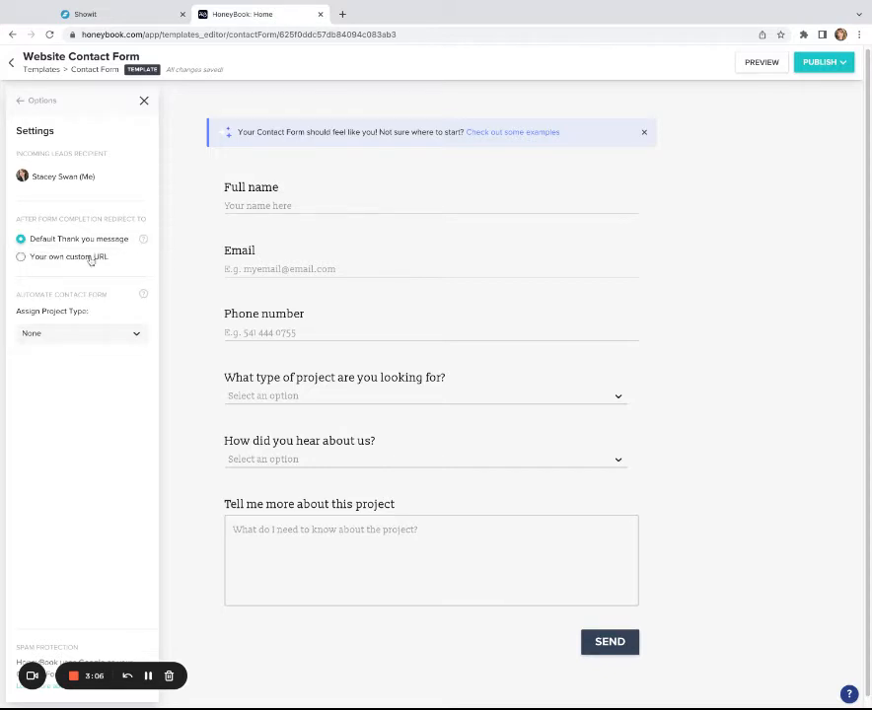
click(20, 256)
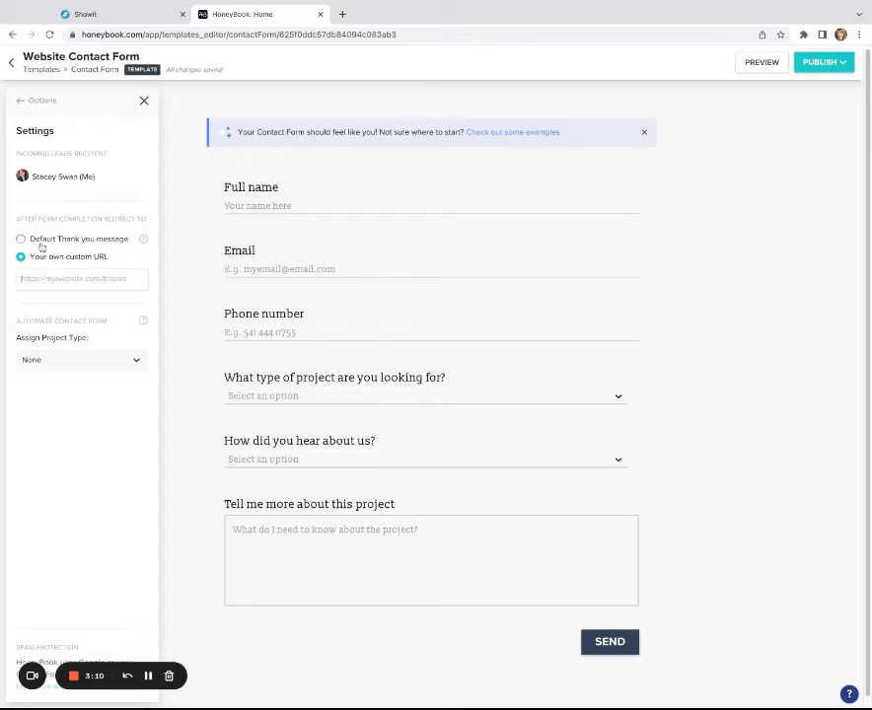
click(21, 239)
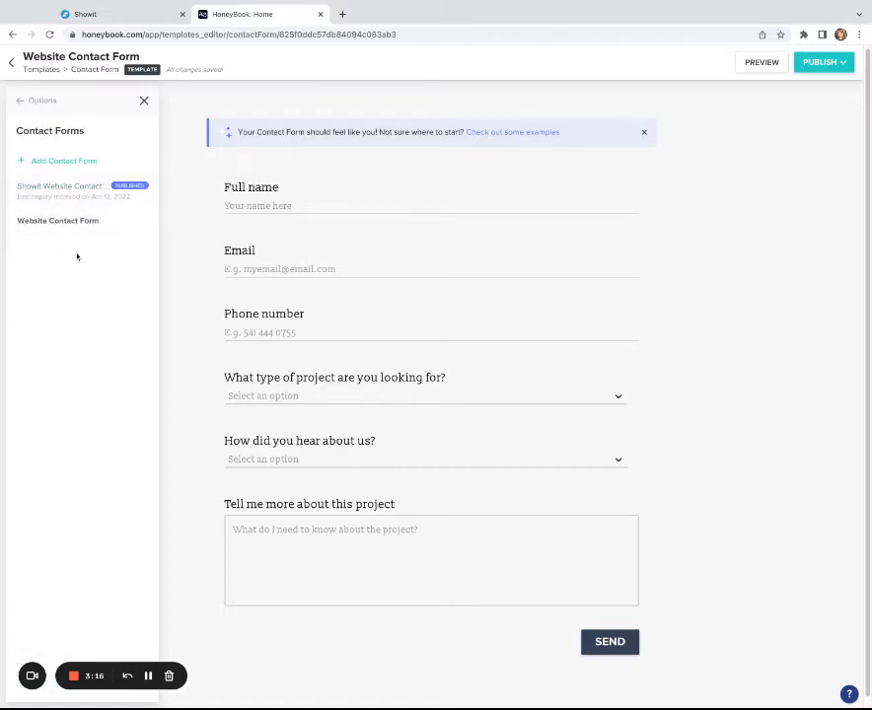
click(20, 100)
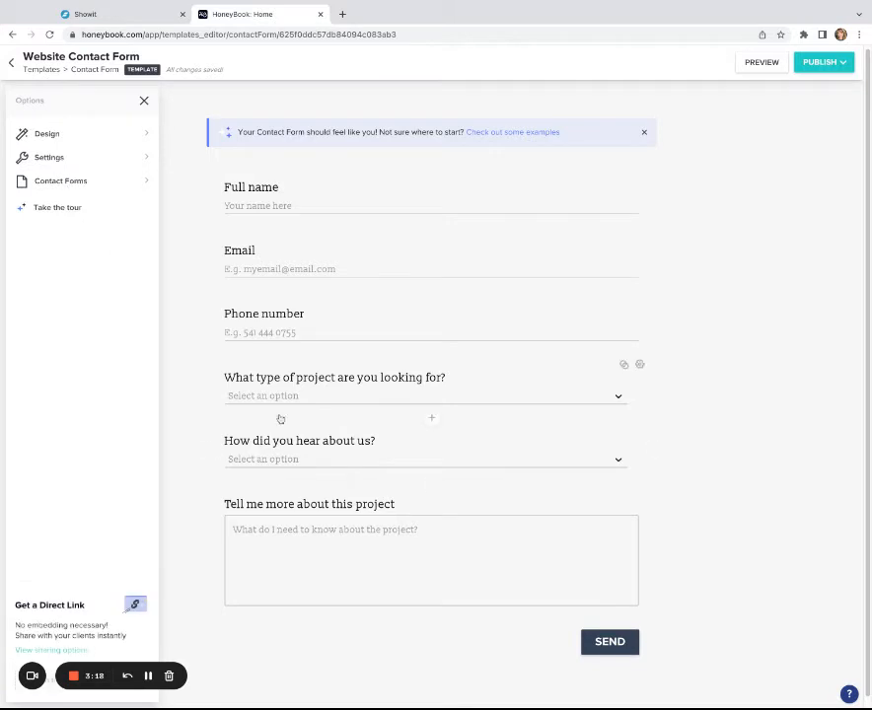
mouse_move(787, 82)
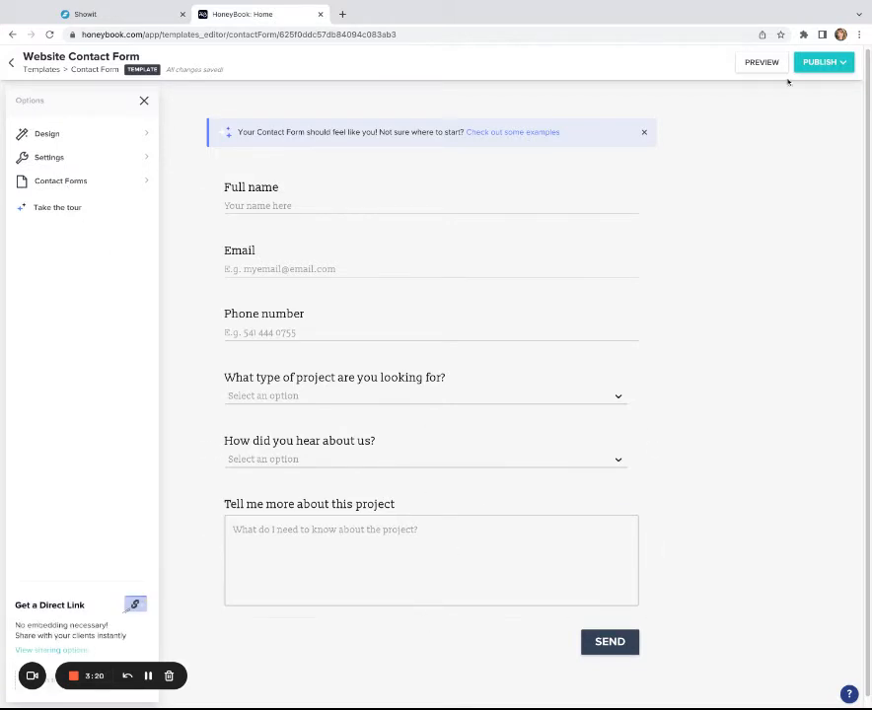
click(824, 62)
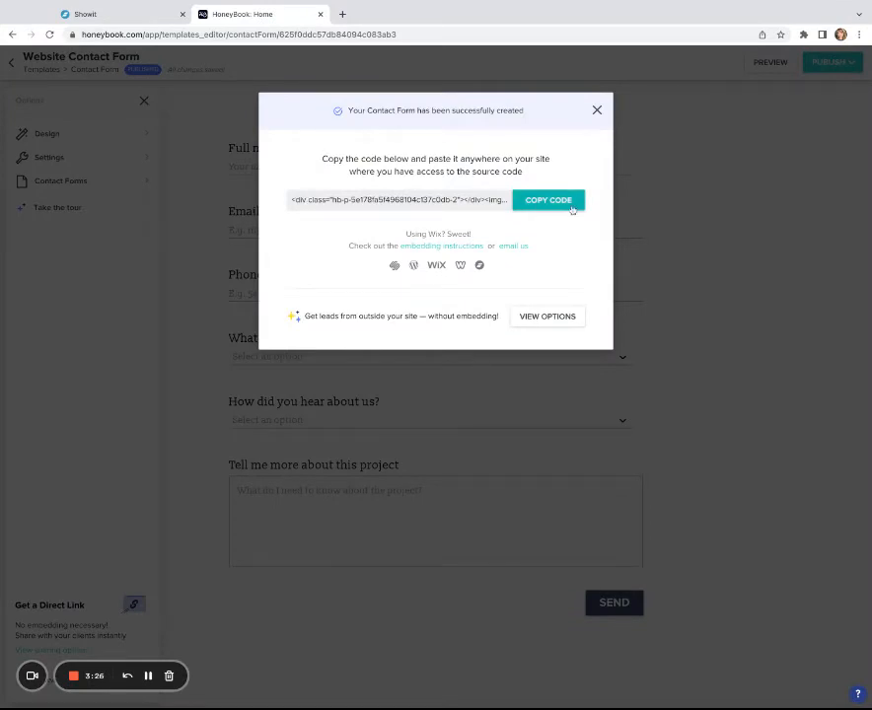
Copy the published form's embed code from the success dialog.
click(548, 199)
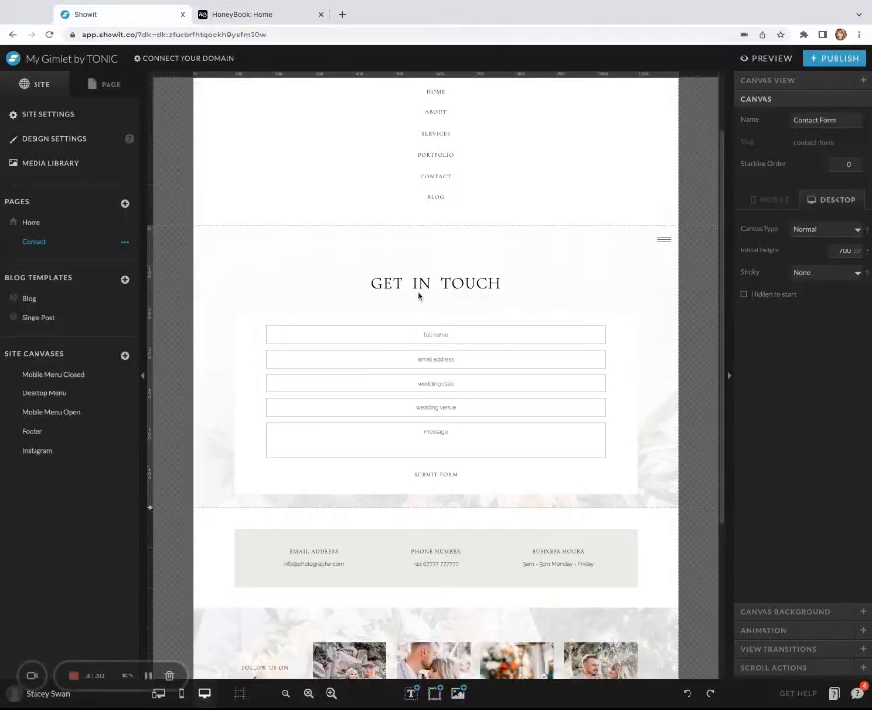
Open the Contact page layers and select the placeholder form fields to delete them.
click(105, 83)
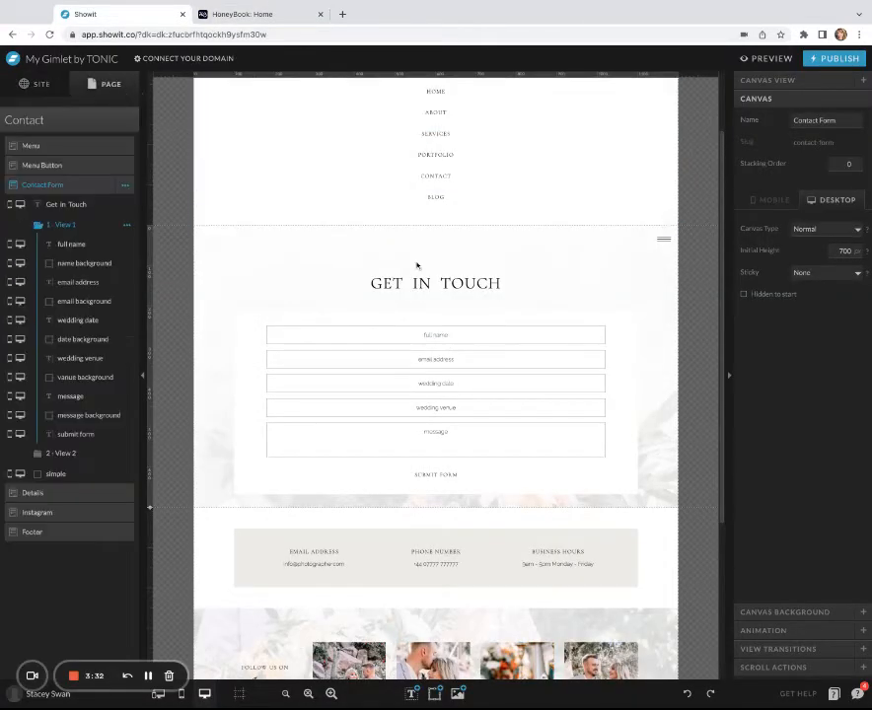
click(435, 334)
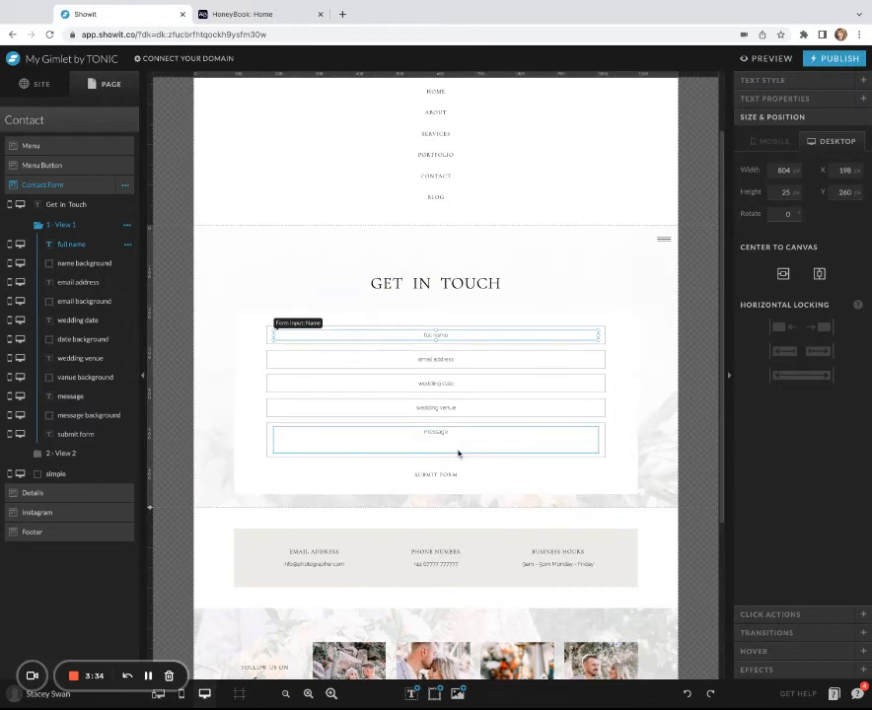
click(436, 336)
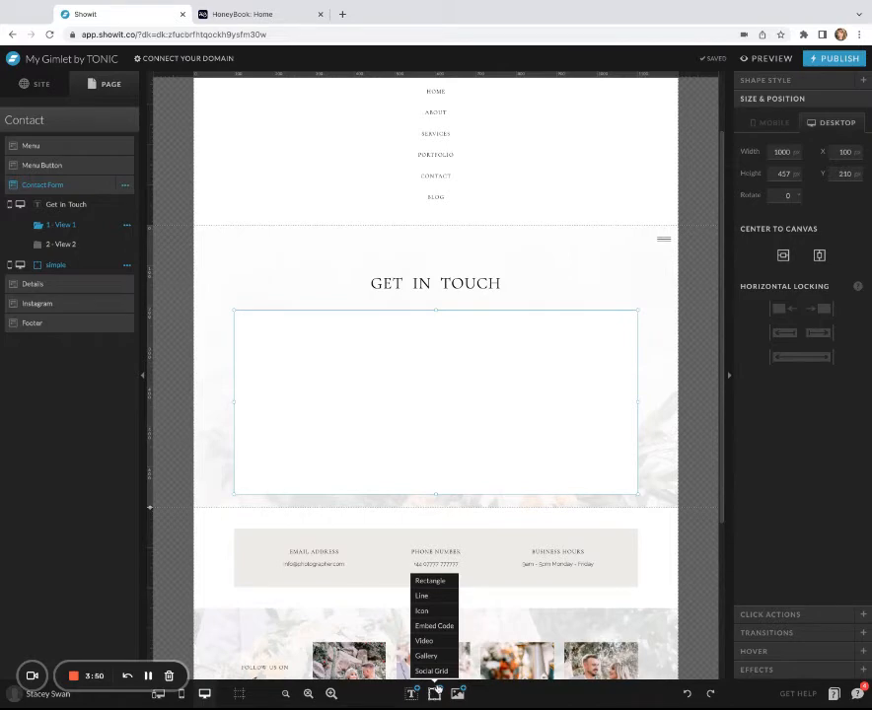
Add an Embed Code element, save the pasted HoneyBook code, and widen it across the box.
click(434, 625)
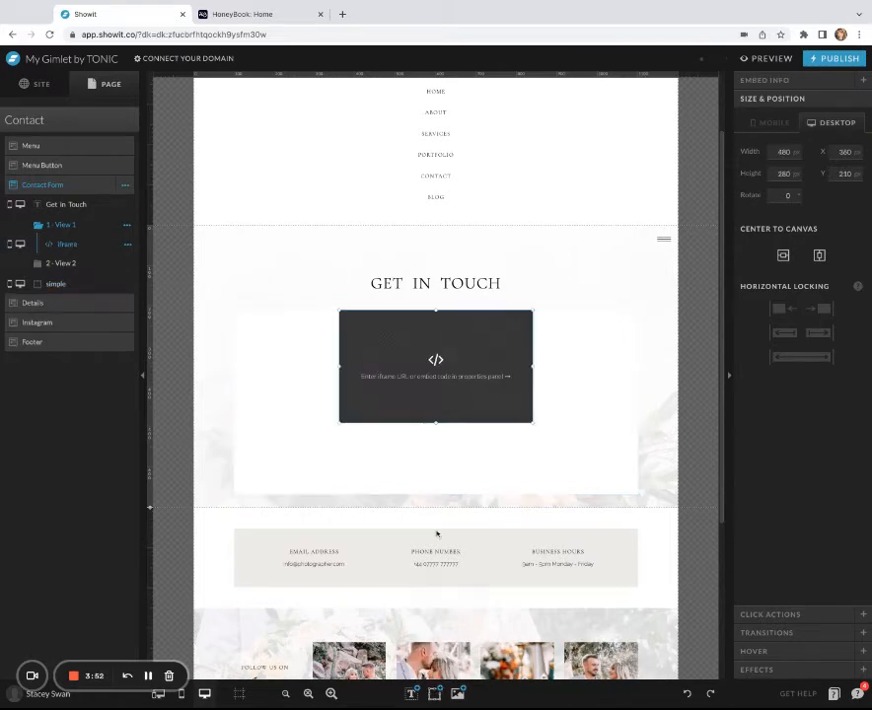
click(435, 366)
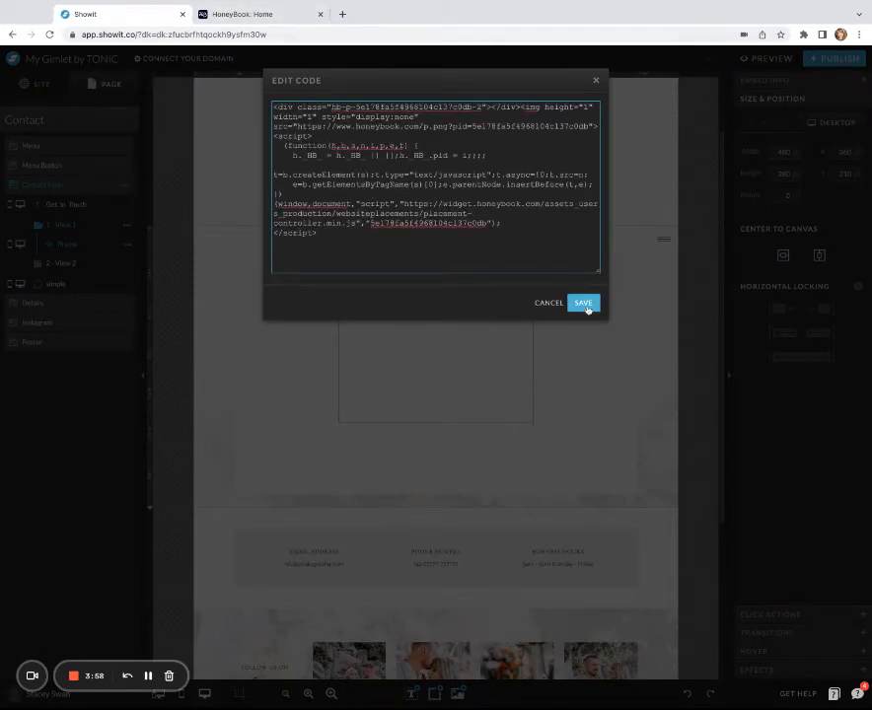
click(582, 303)
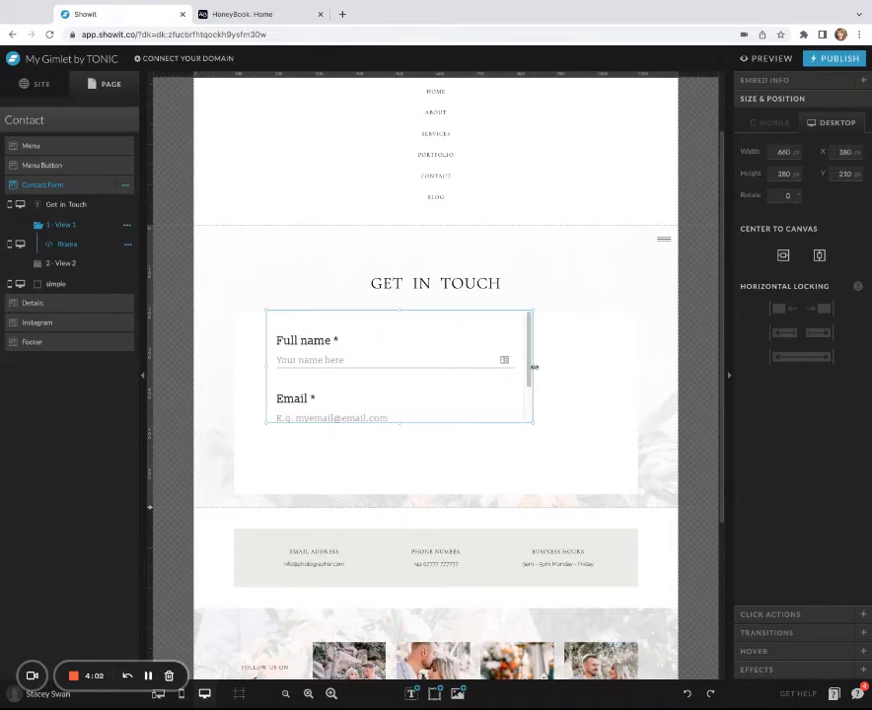
drag(535, 367, 632, 367)
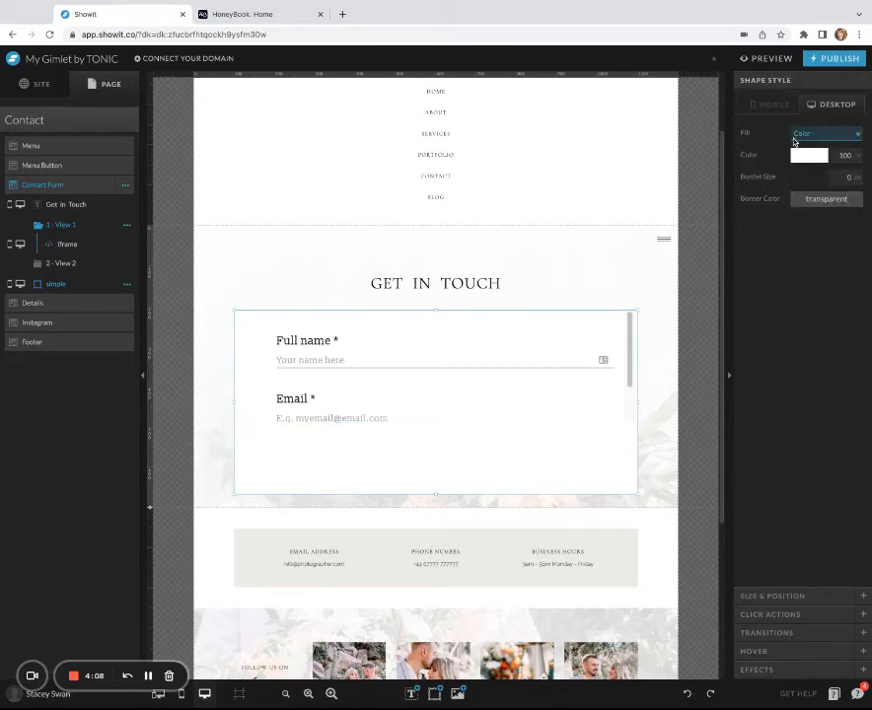
Try yellow and red fills on the Get in Touch box before setting it back to white.
click(808, 155)
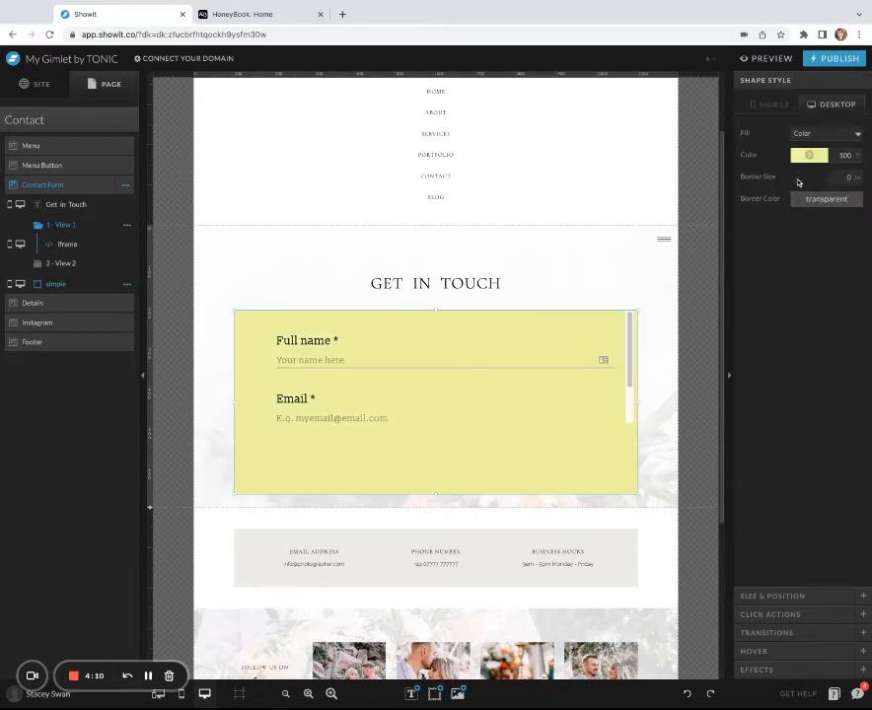
click(810, 155)
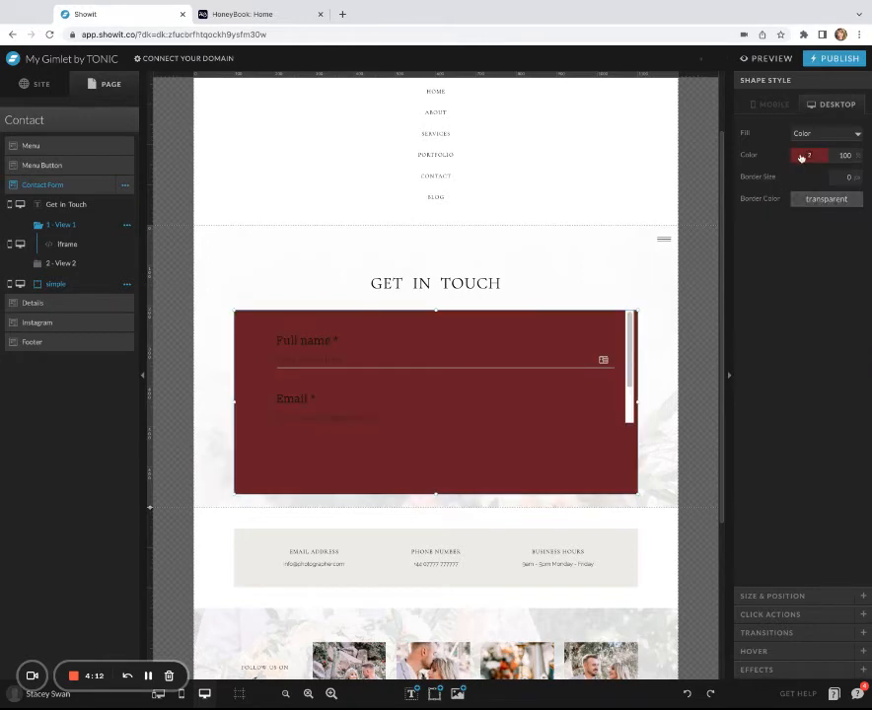
click(809, 155)
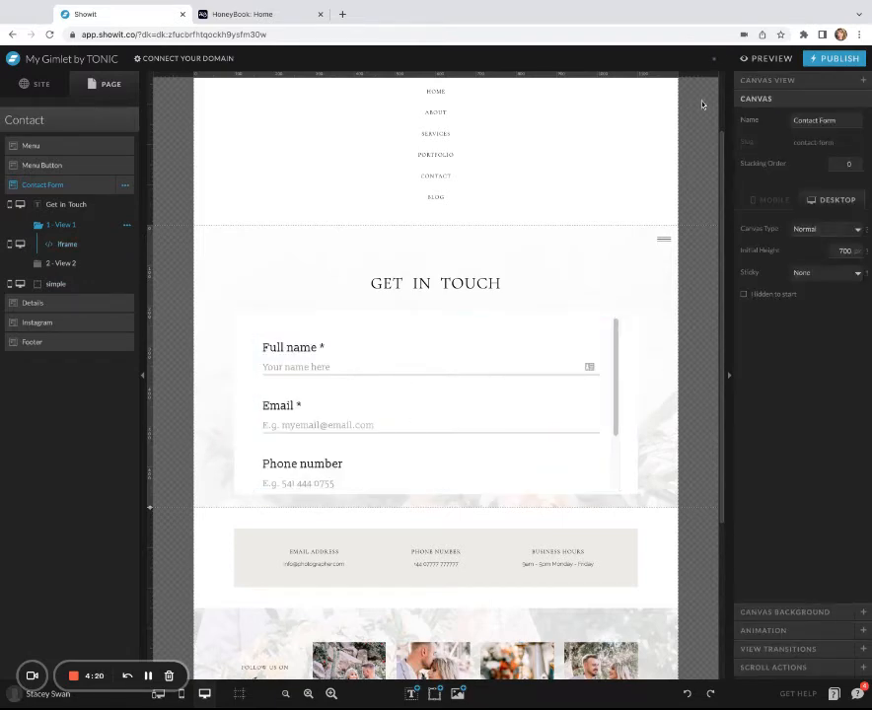
Preview the Contact page twice to check how the embedded HoneyBook form displays.
click(771, 58)
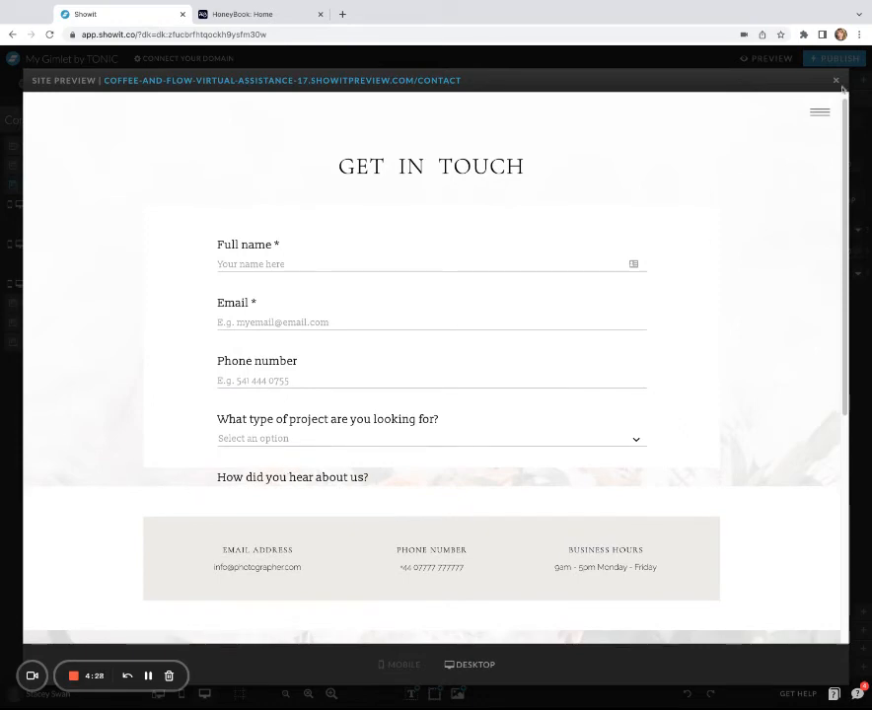
click(836, 80)
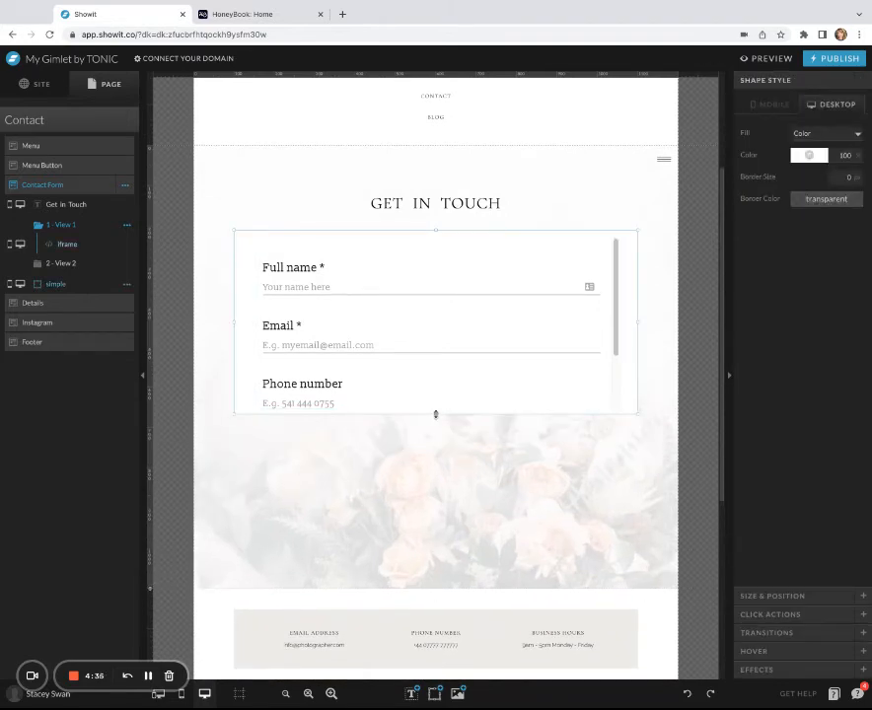
click(67, 244)
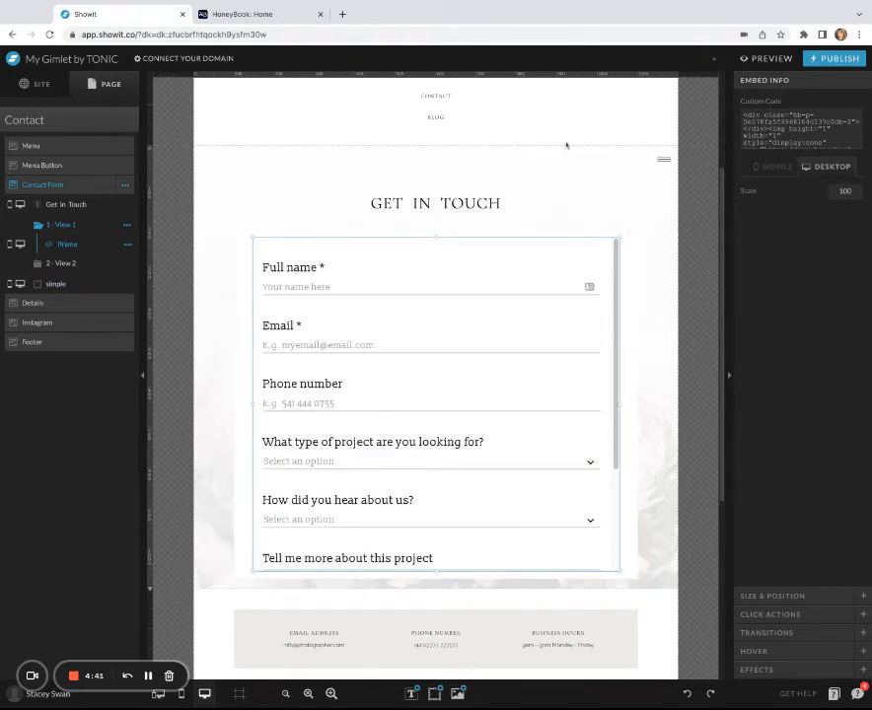
click(772, 58)
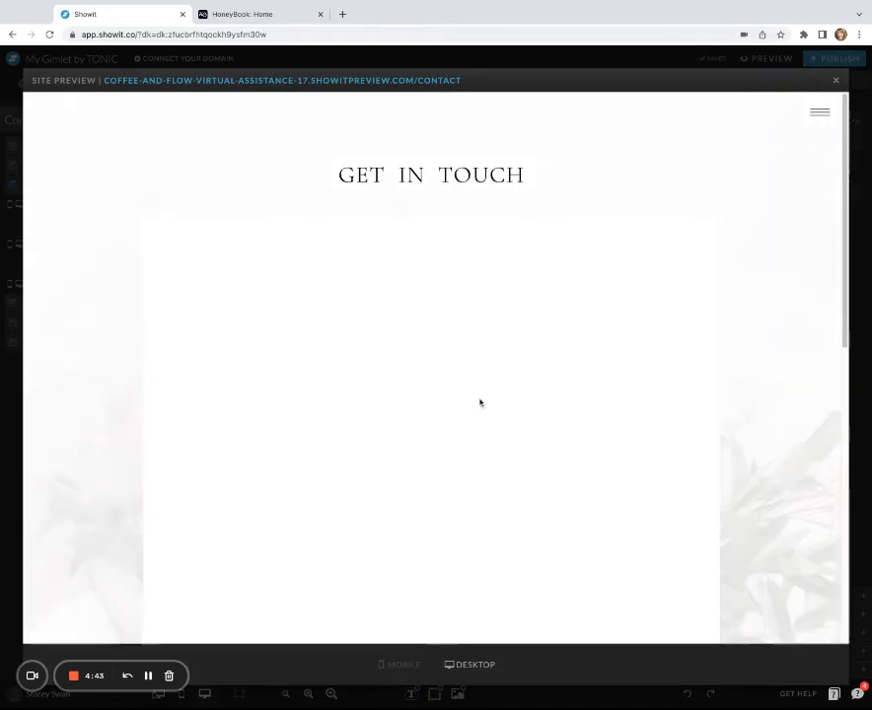
scroll(down, 3)
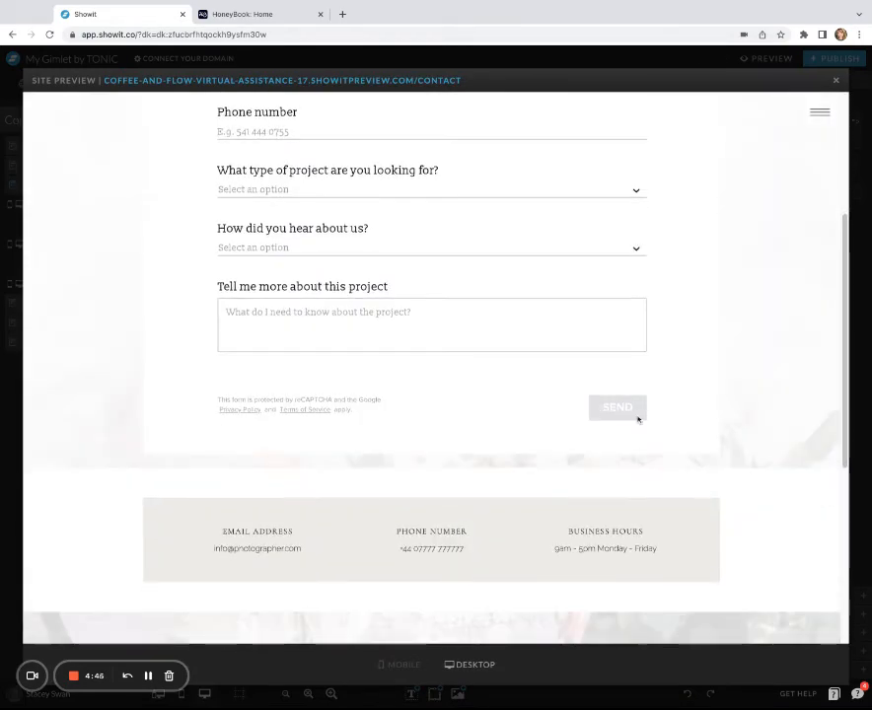
scroll(up, 3)
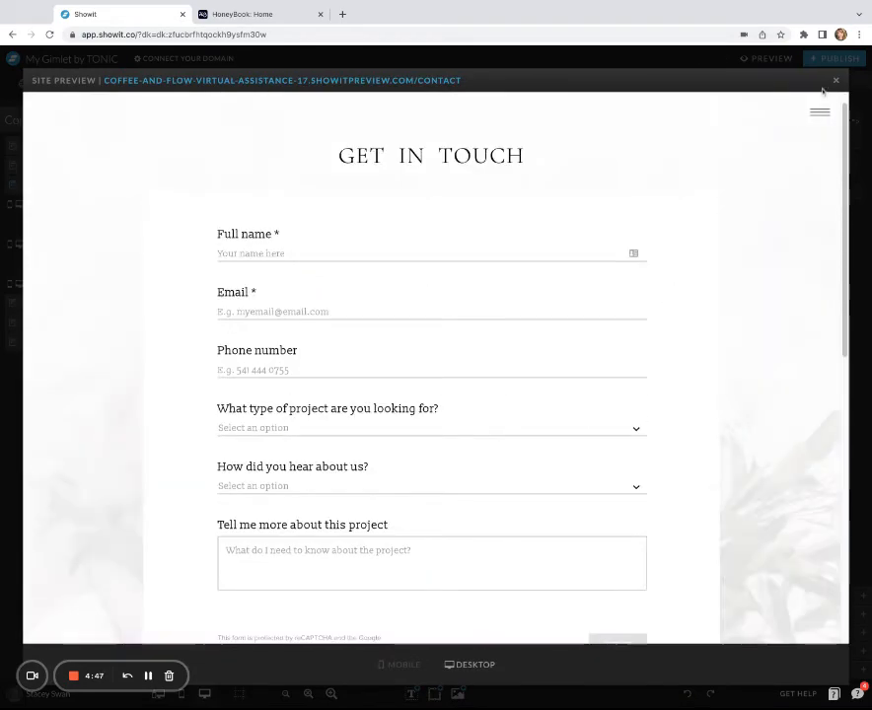
click(836, 80)
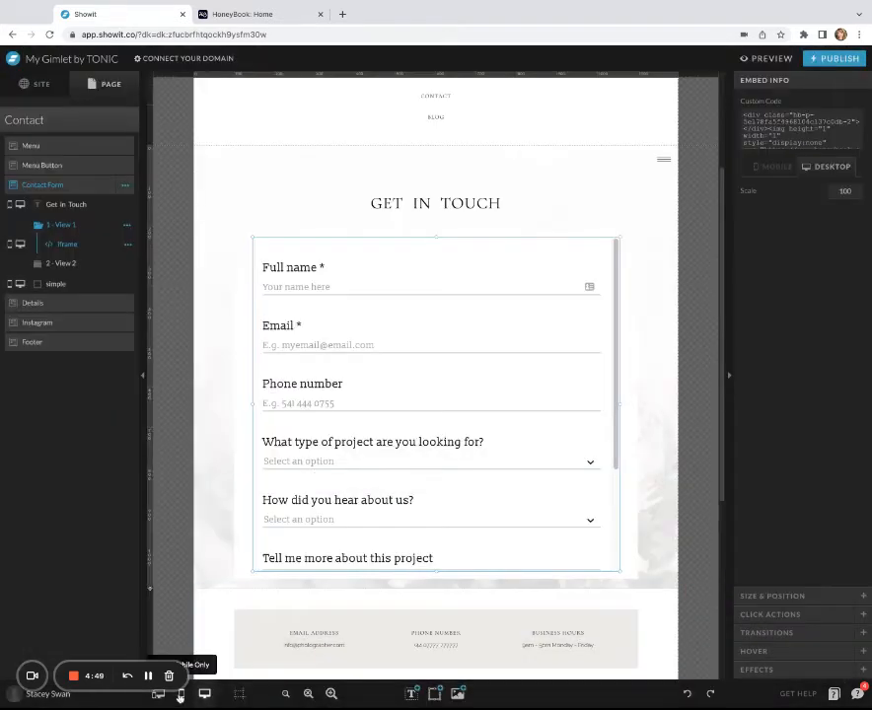
On the mobile layout, adjust the white box behind the form and preview it.
click(775, 166)
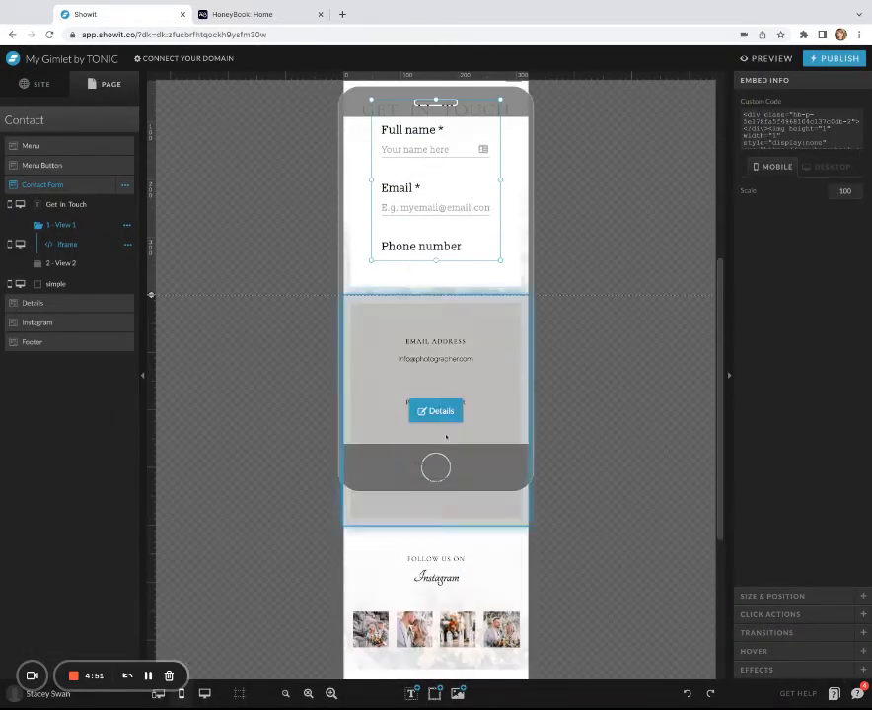
scroll(up, 3)
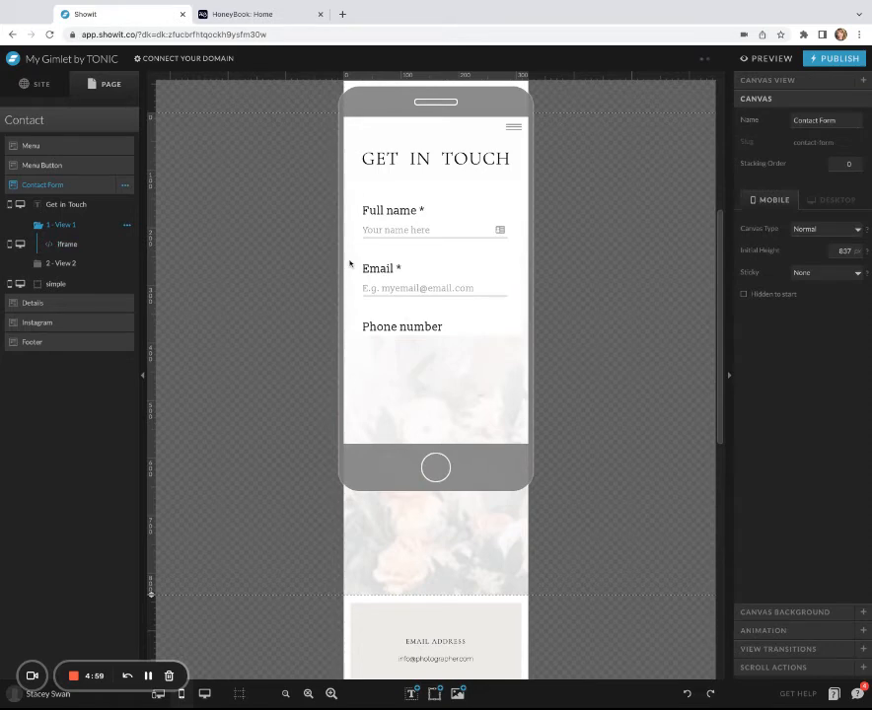
click(67, 244)
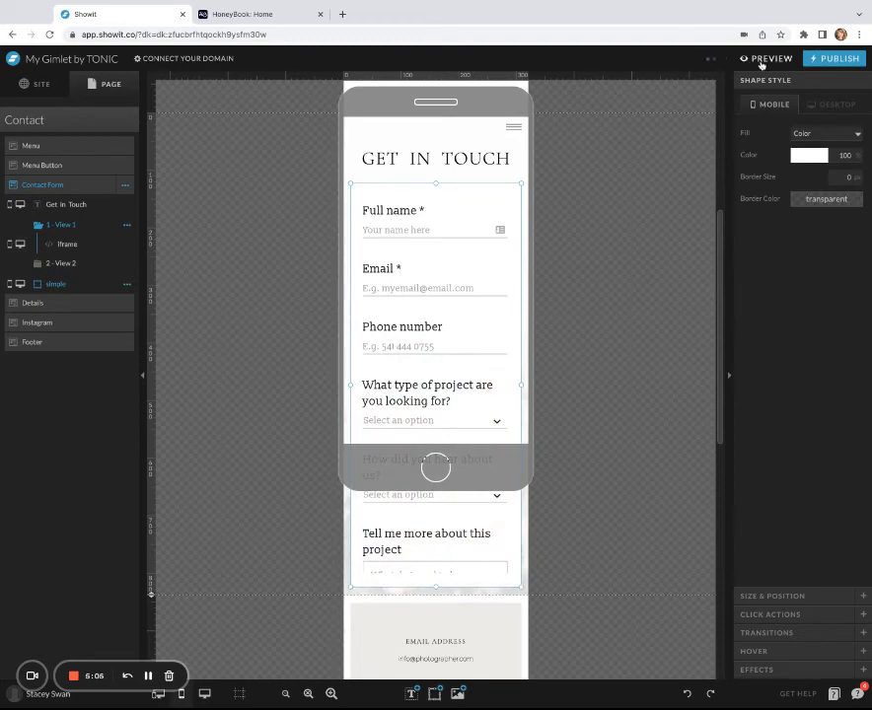
click(772, 58)
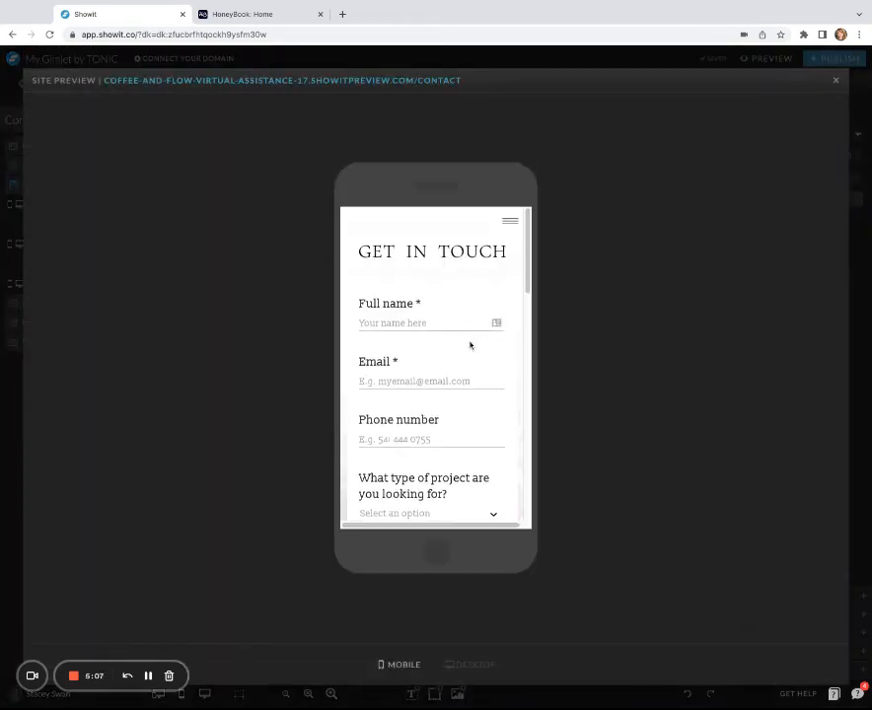
scroll(down, 3)
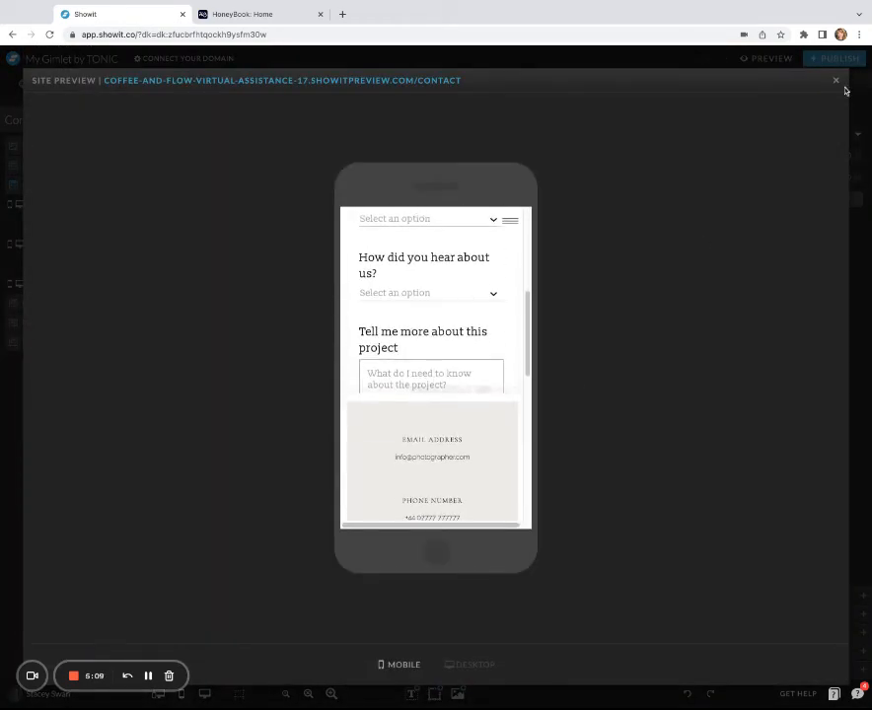
click(836, 80)
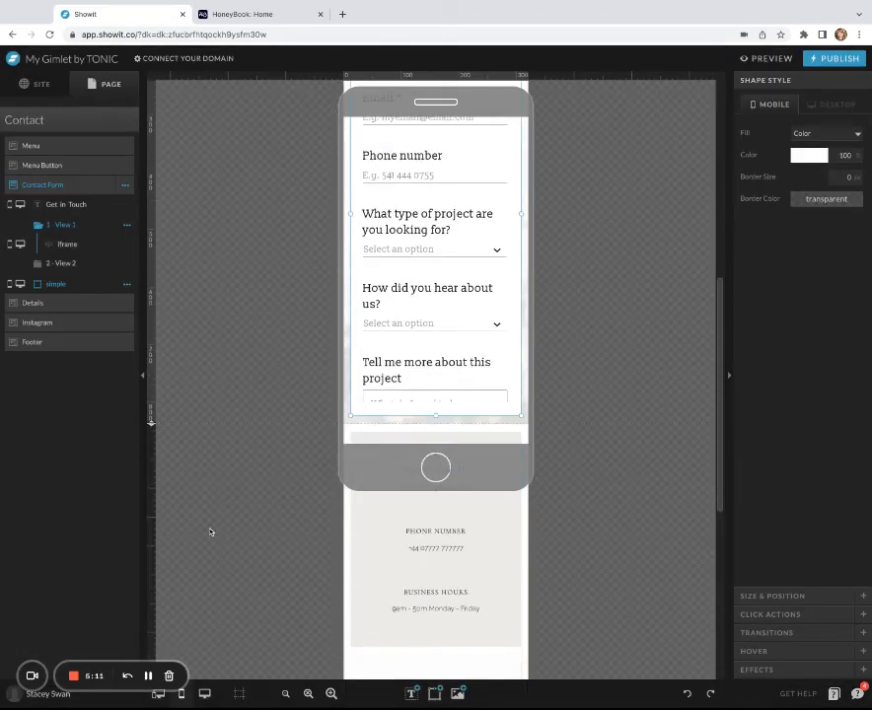
scroll(down, 3)
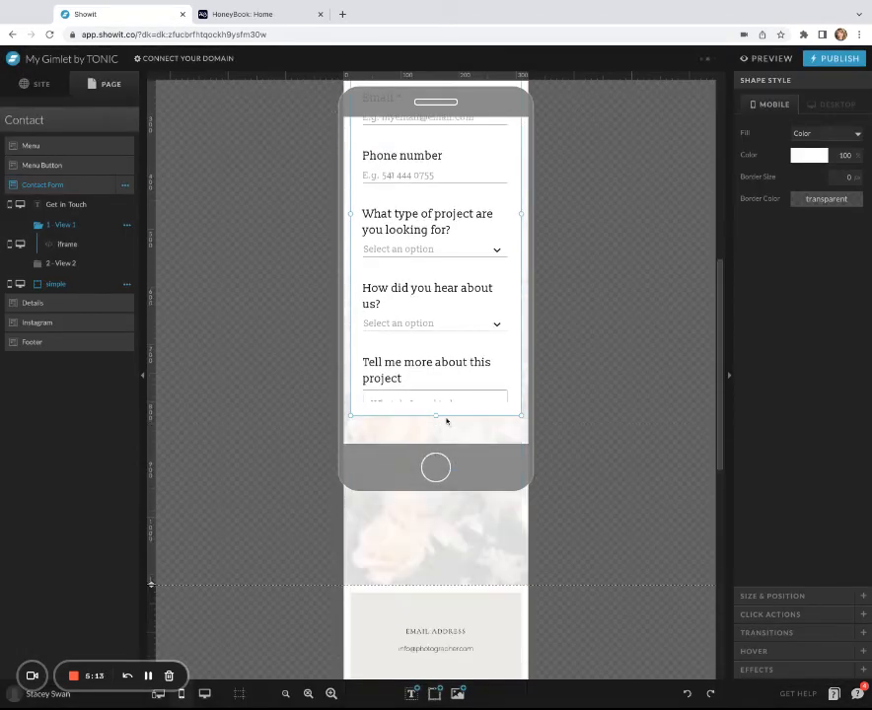
click(68, 244)
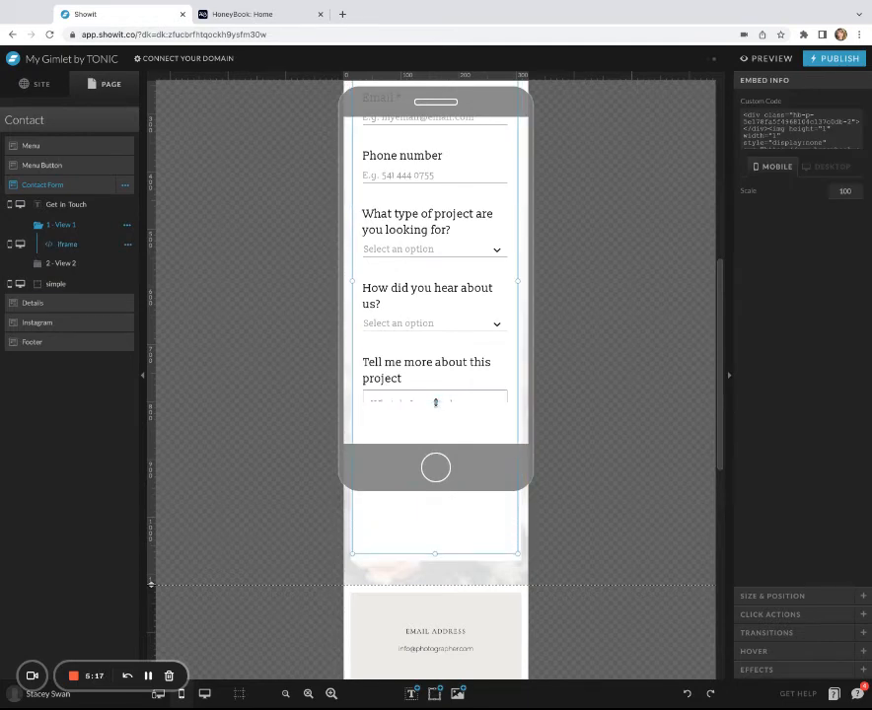
scroll(down, 3)
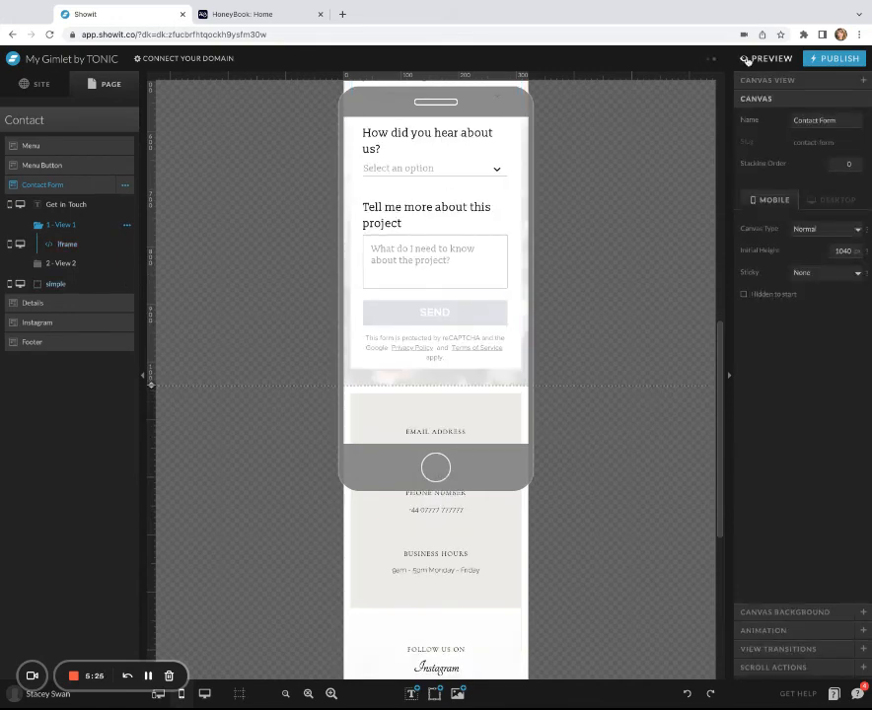
Preview the Contact page again, then size the iframe on the desktop layout.
click(771, 59)
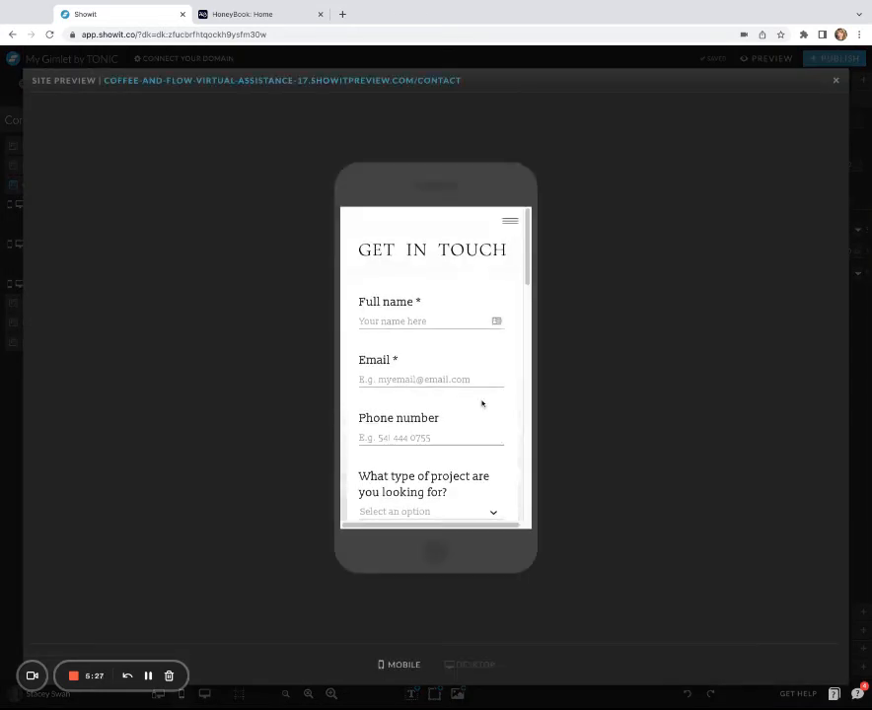
scroll(down, 3)
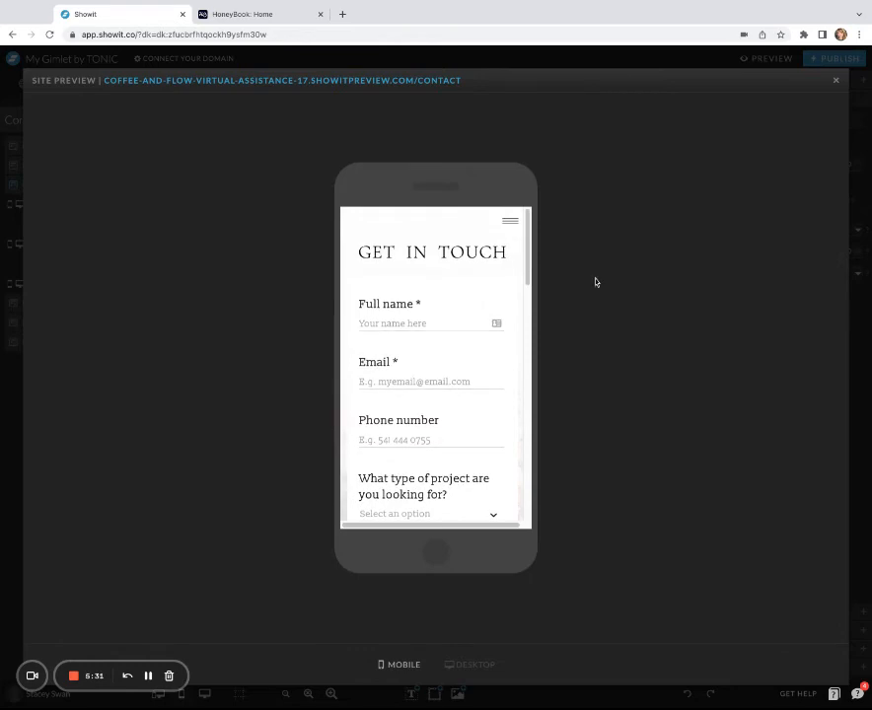
click(836, 80)
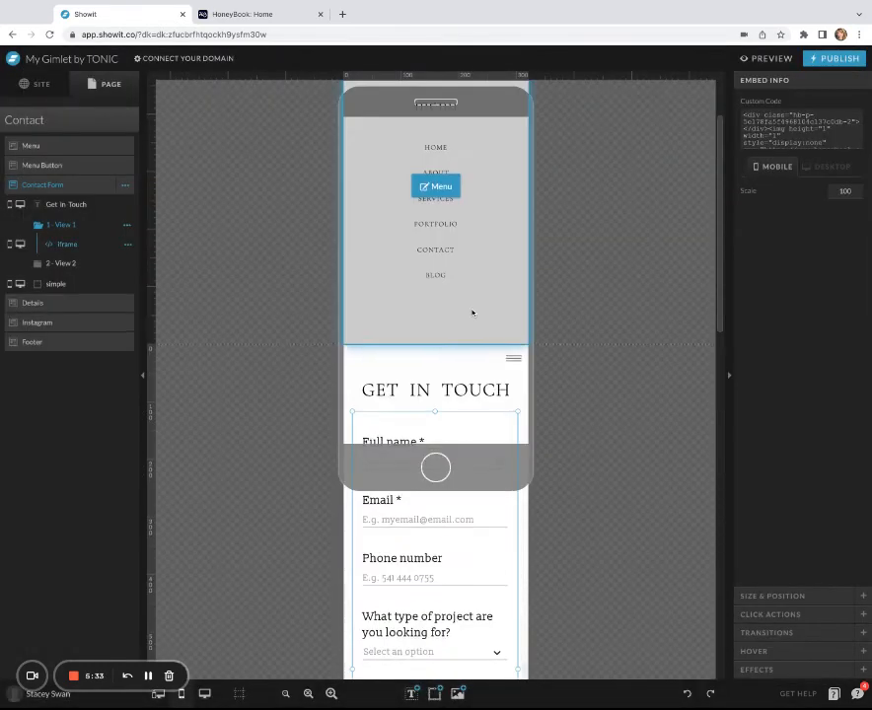
click(827, 166)
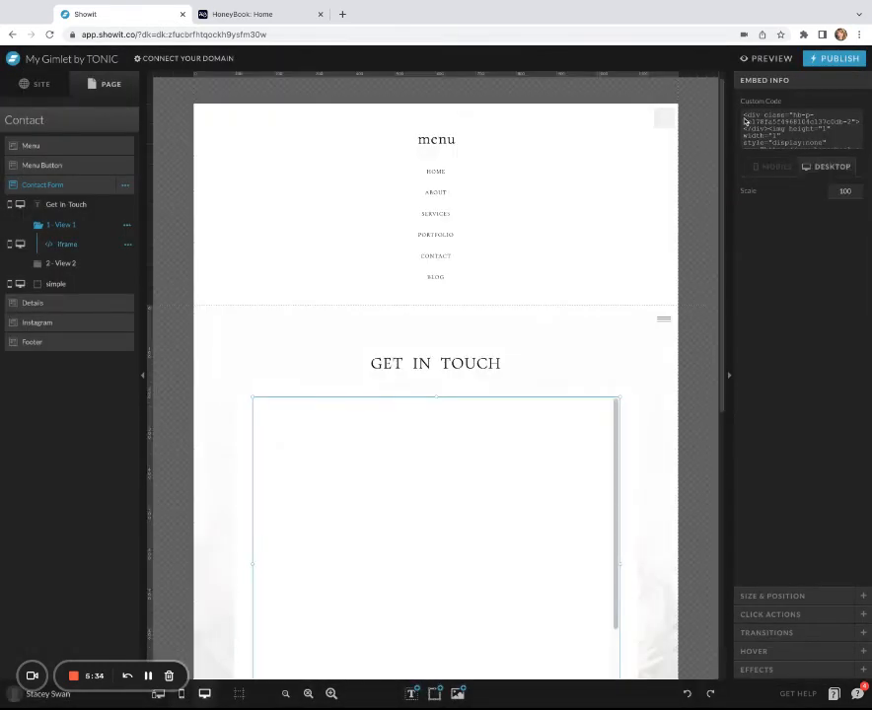
scroll(down, 3)
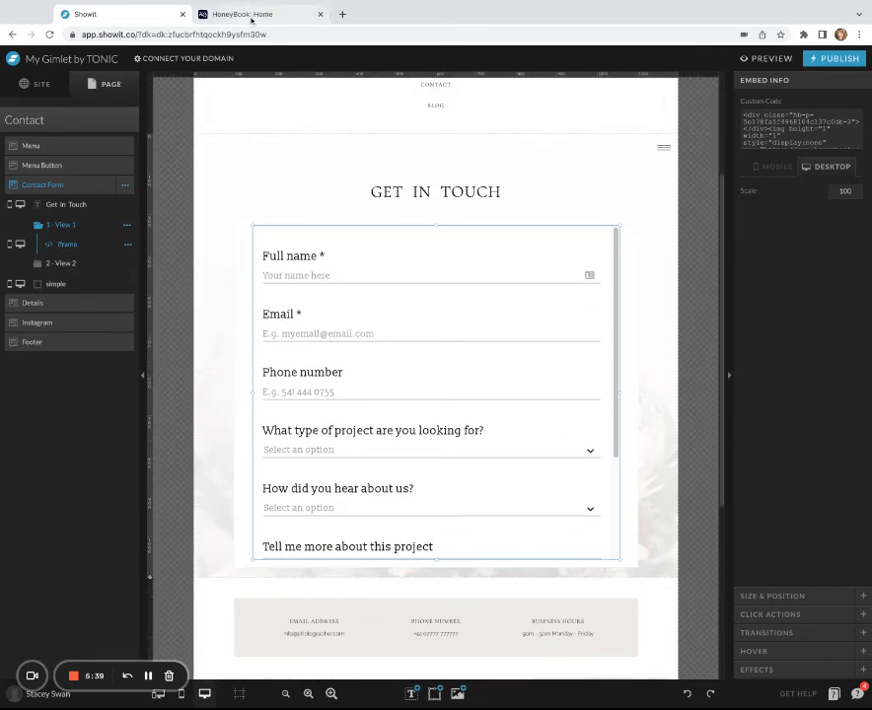
Dismiss the embed-code popup, review project type options, and open Options > Settings.
click(260, 14)
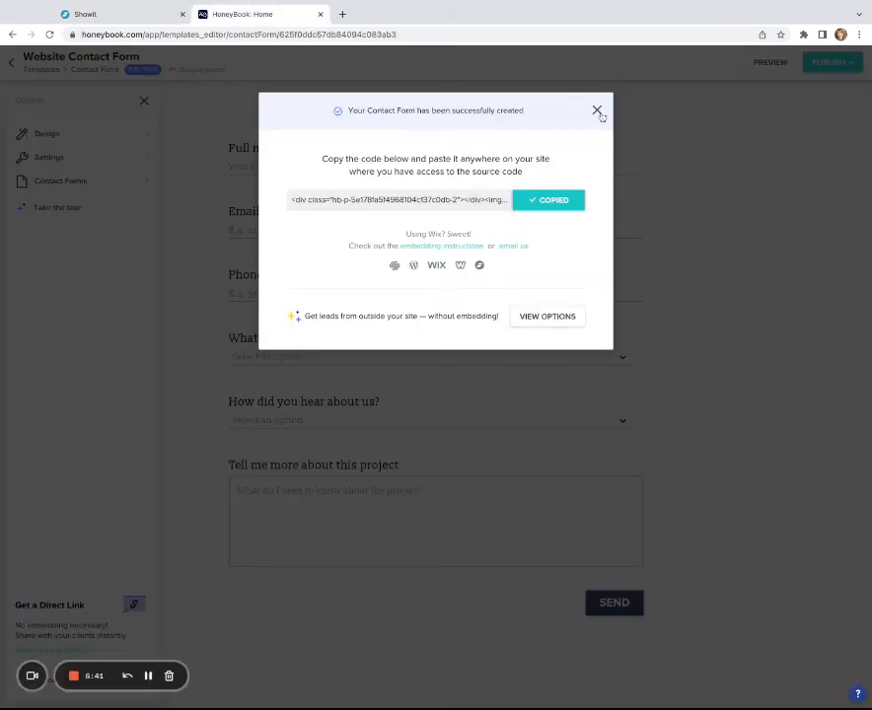
click(597, 111)
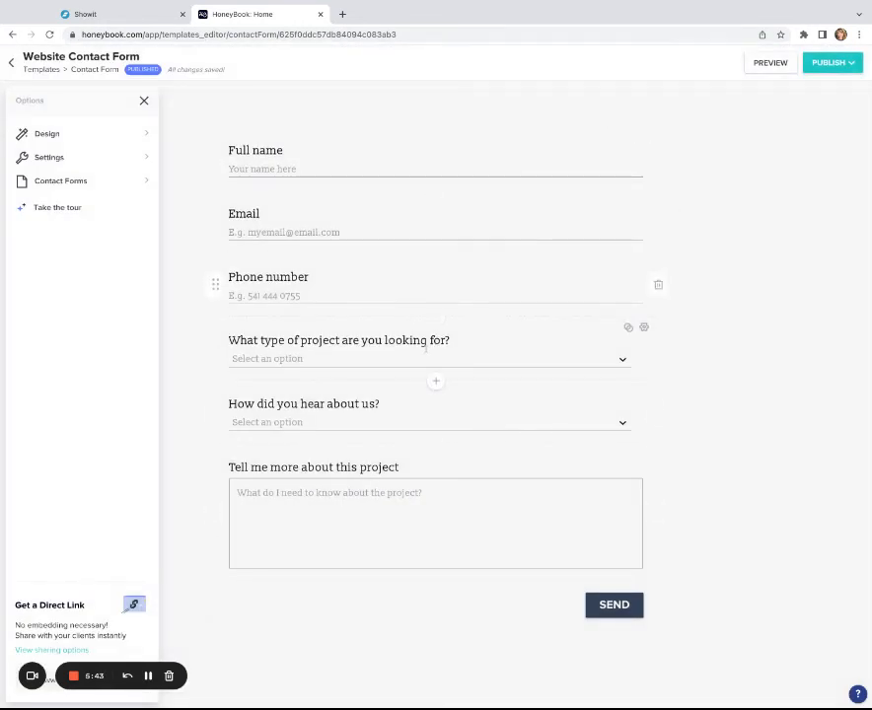
mouse_move(630, 366)
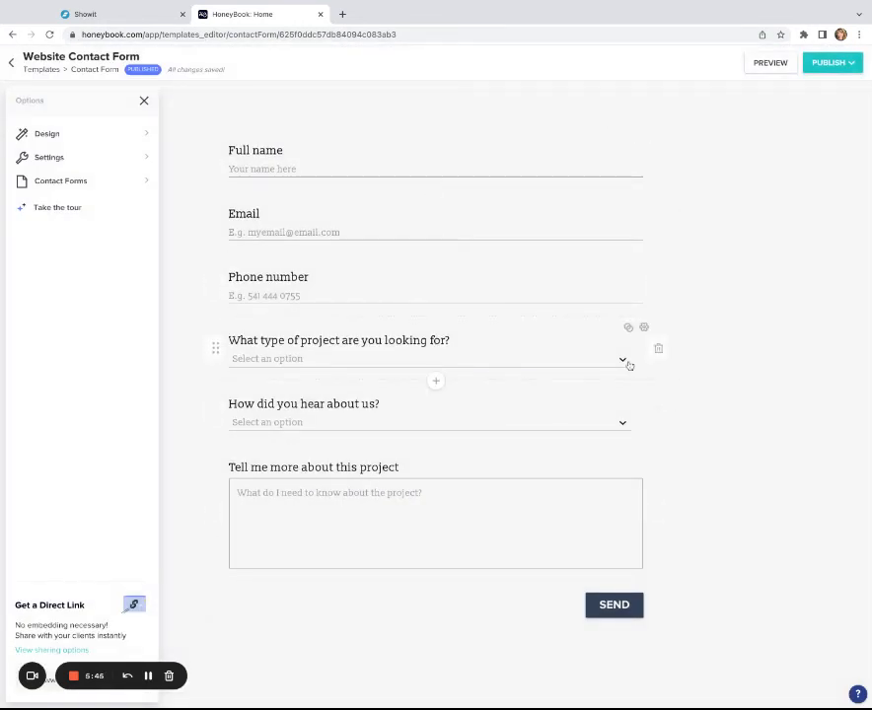
mouse_move(362, 364)
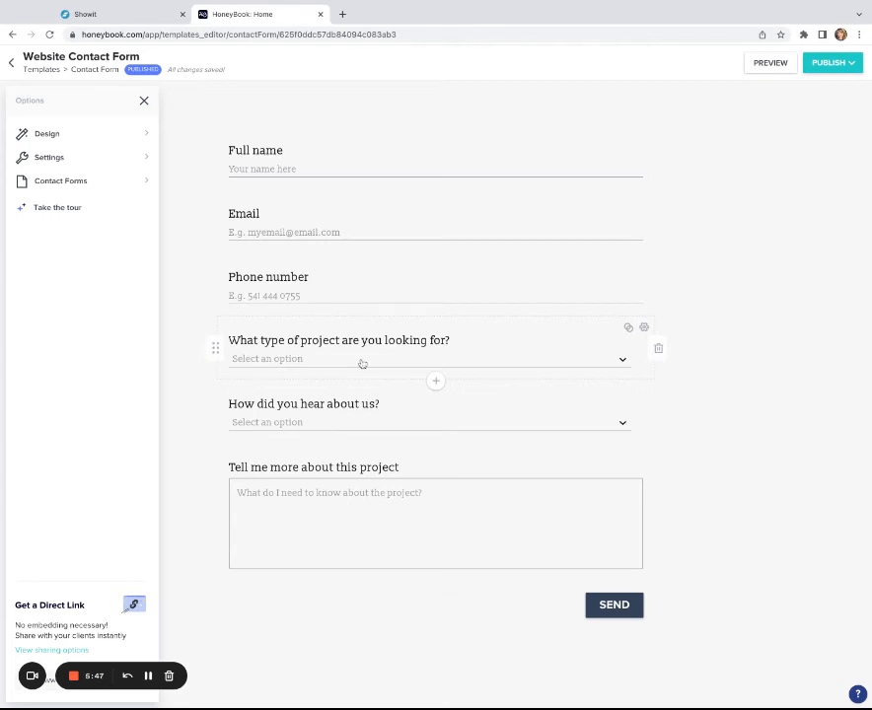
click(428, 358)
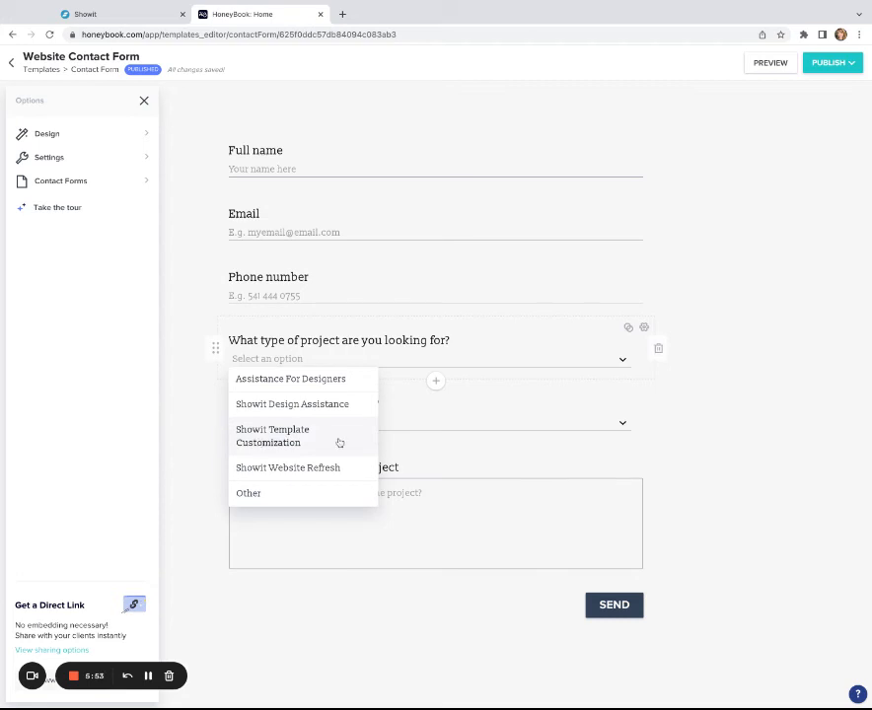
click(563, 200)
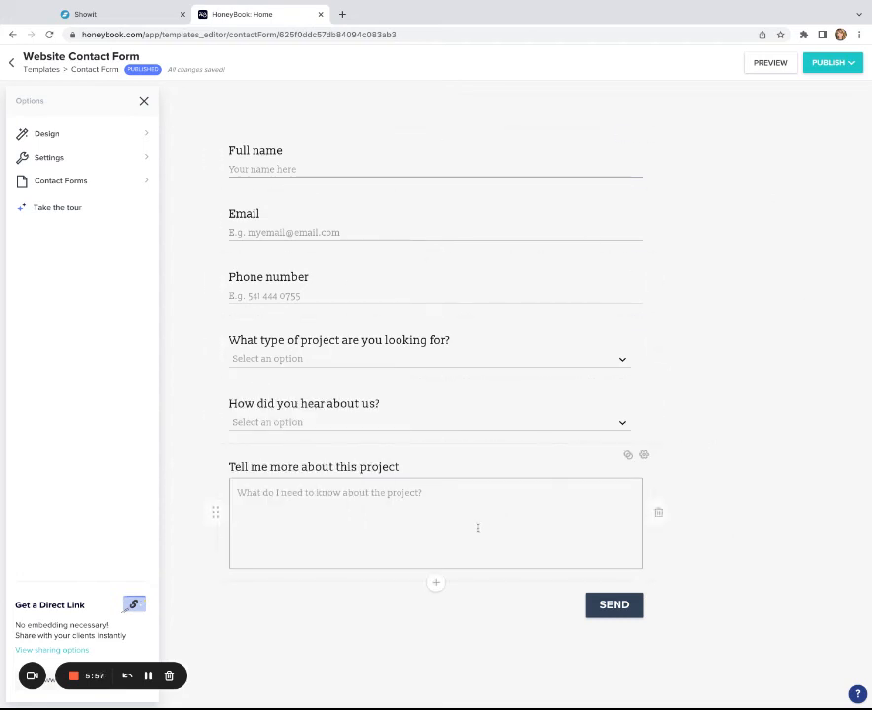
mouse_move(318, 578)
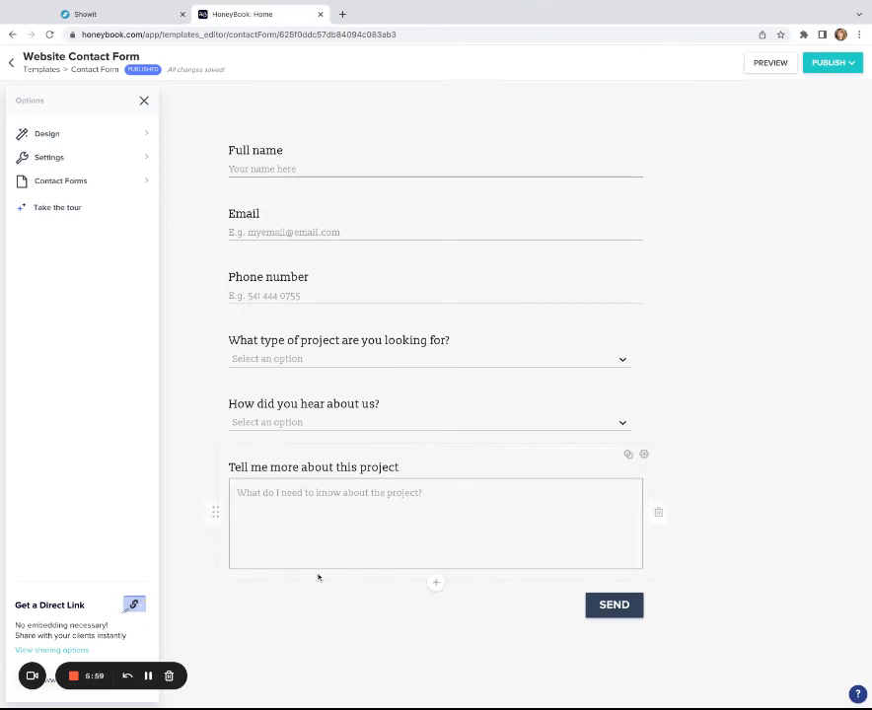
mouse_move(355, 656)
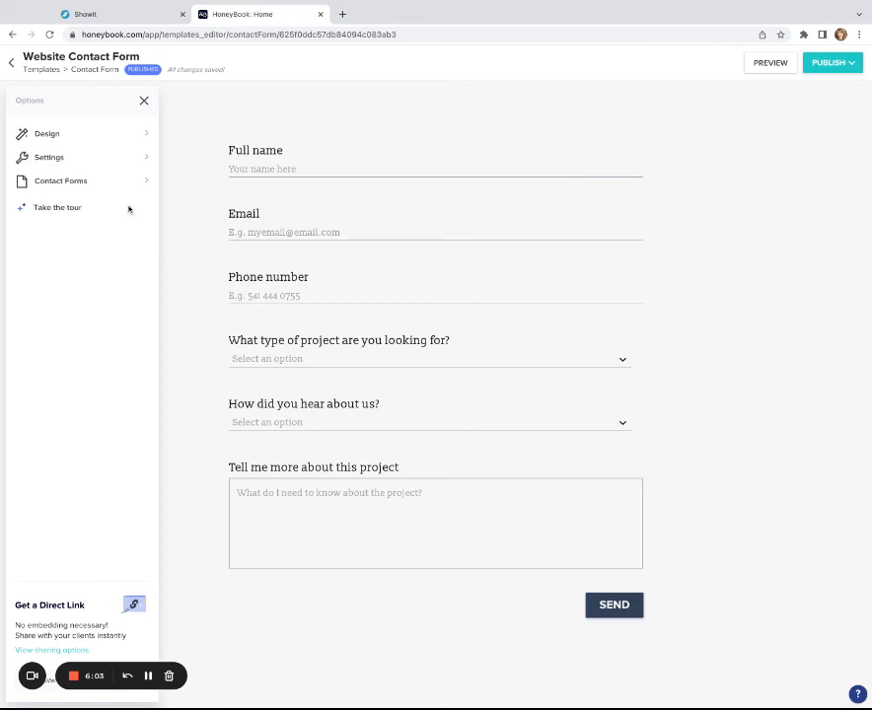
click(48, 157)
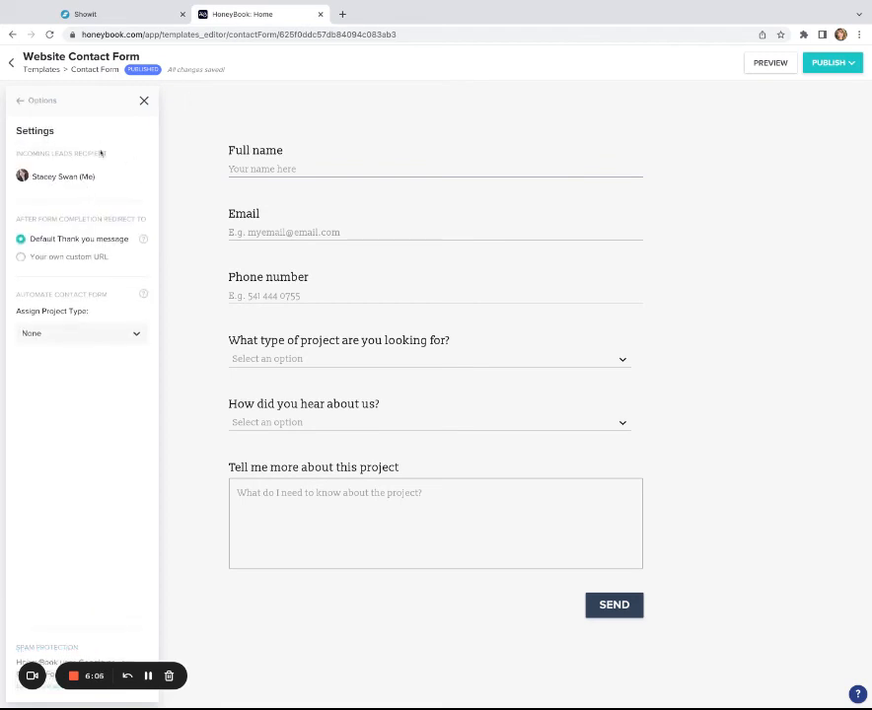
click(21, 257)
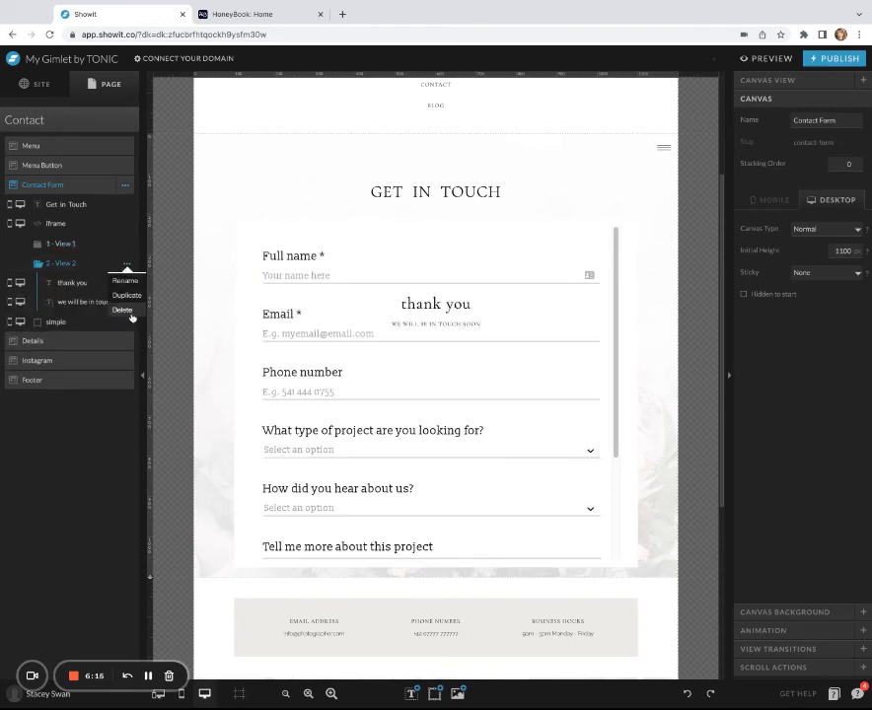
Delete the form's View 2 and duplicate Contact as a 'Thank You' page.
click(122, 310)
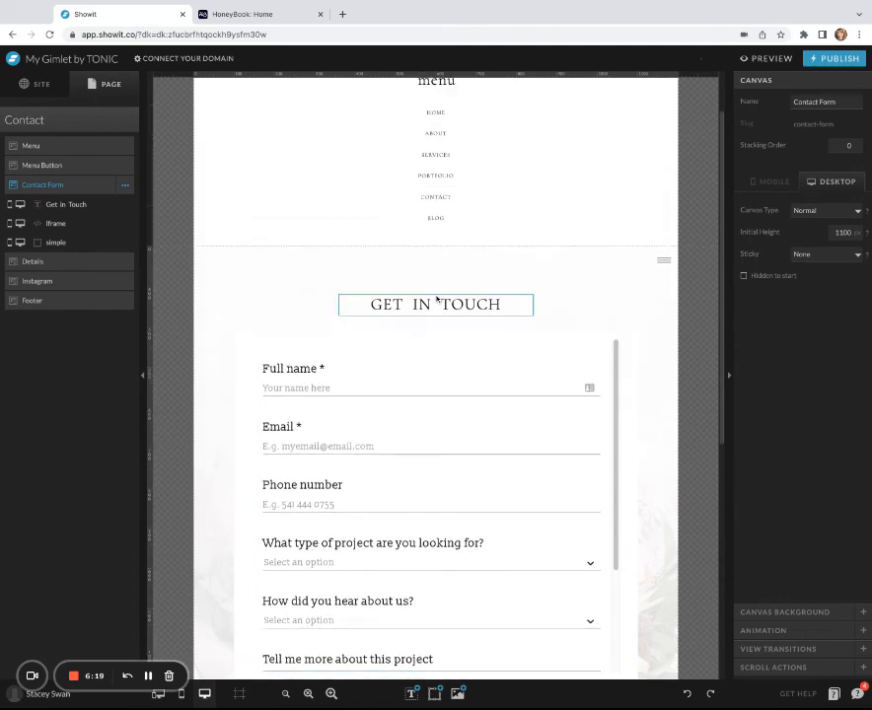
scroll(down, 3)
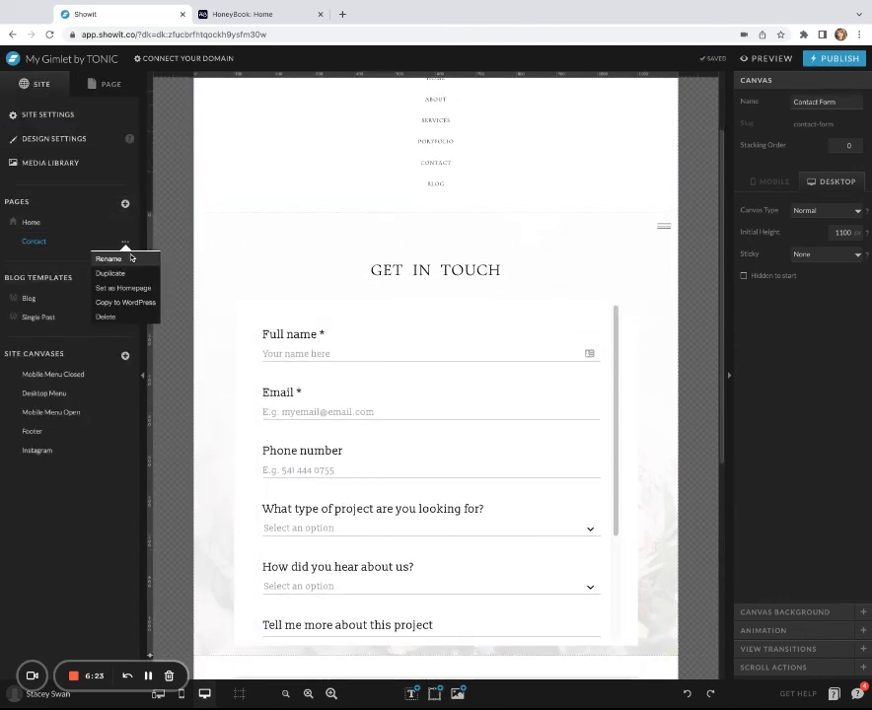
click(108, 259)
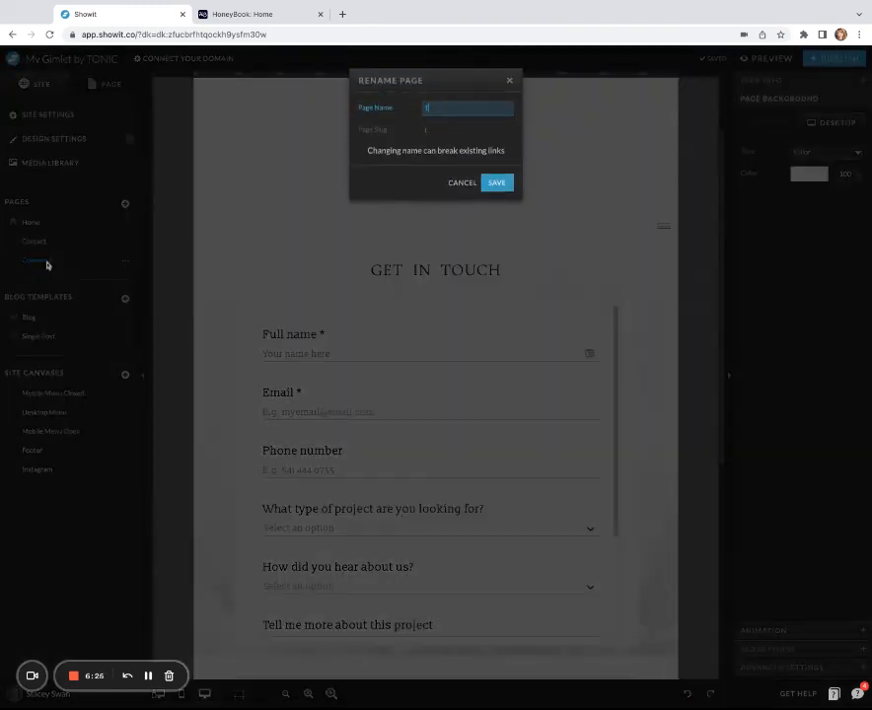
click(496, 181)
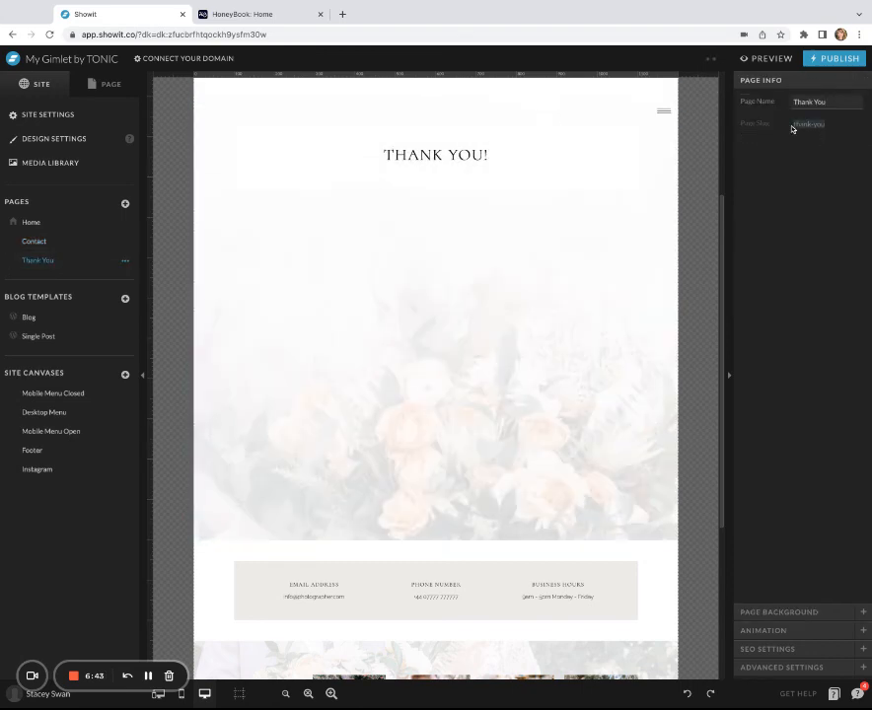
Select HoneyBook's Default Thank you message and preview 'THANK YOU! Your message was sent successfully'.
click(258, 14)
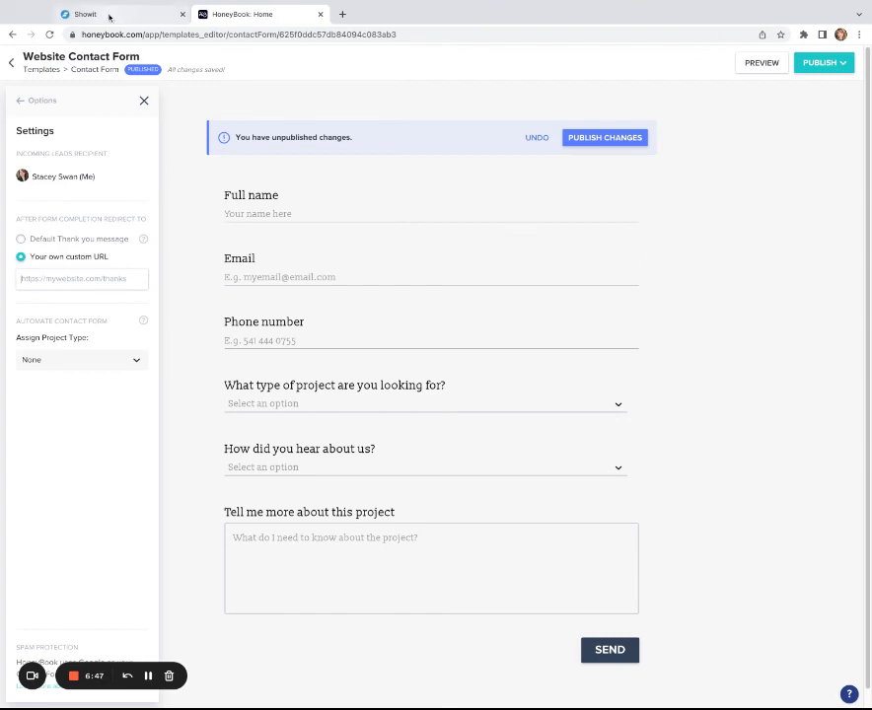
click(94, 14)
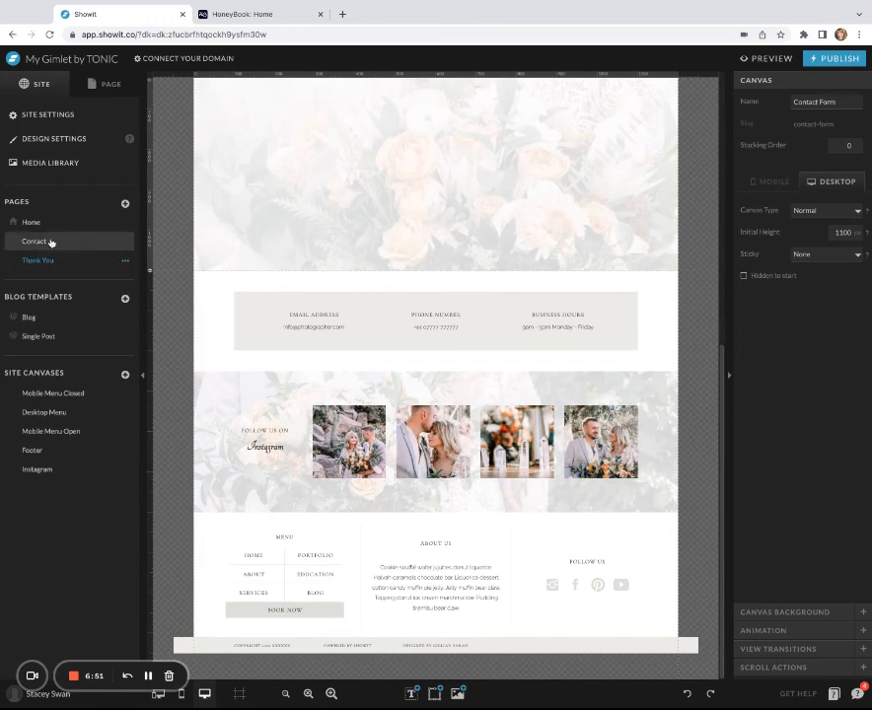
click(244, 13)
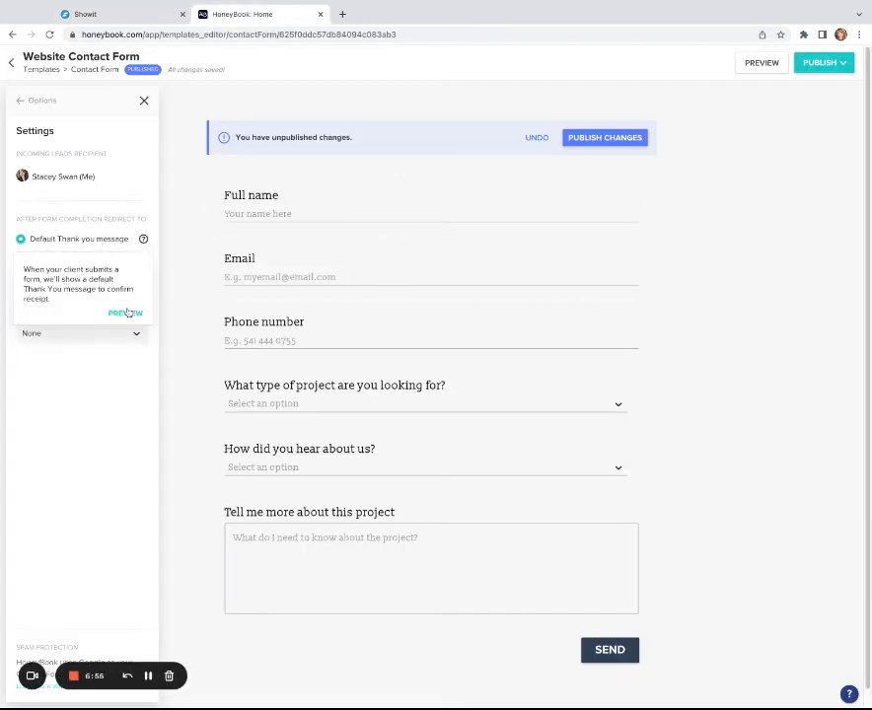
click(125, 313)
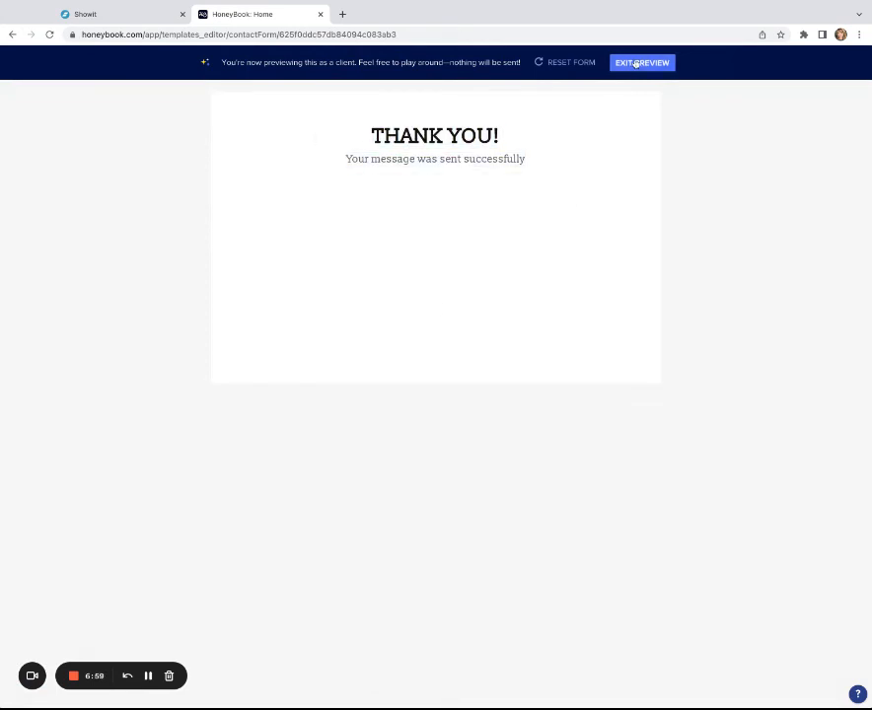
click(641, 62)
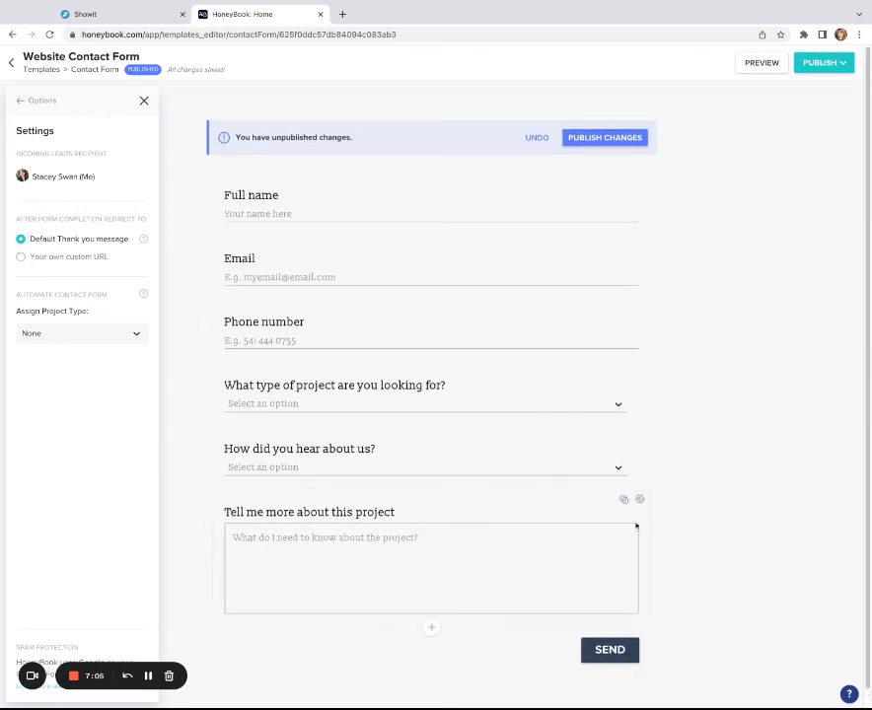
mouse_move(144, 567)
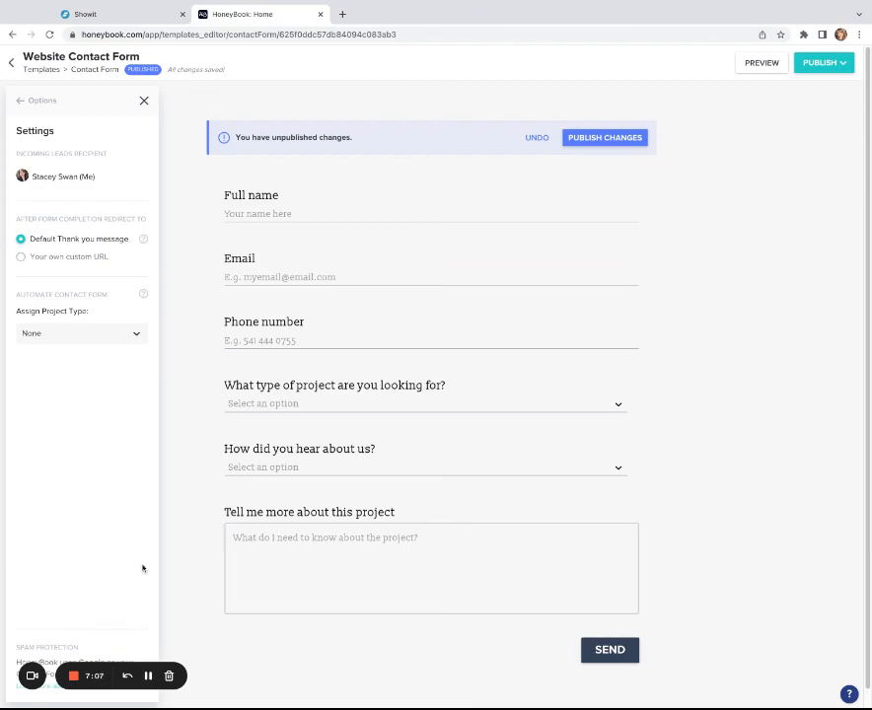